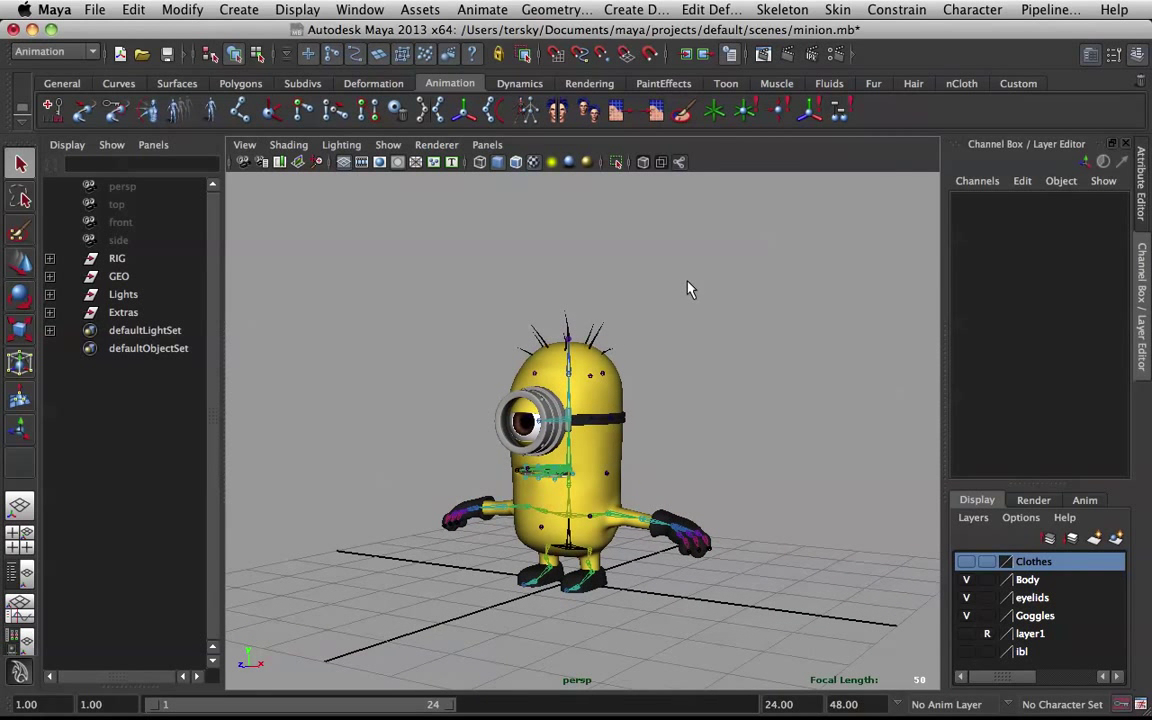
mouse_move(728, 252)
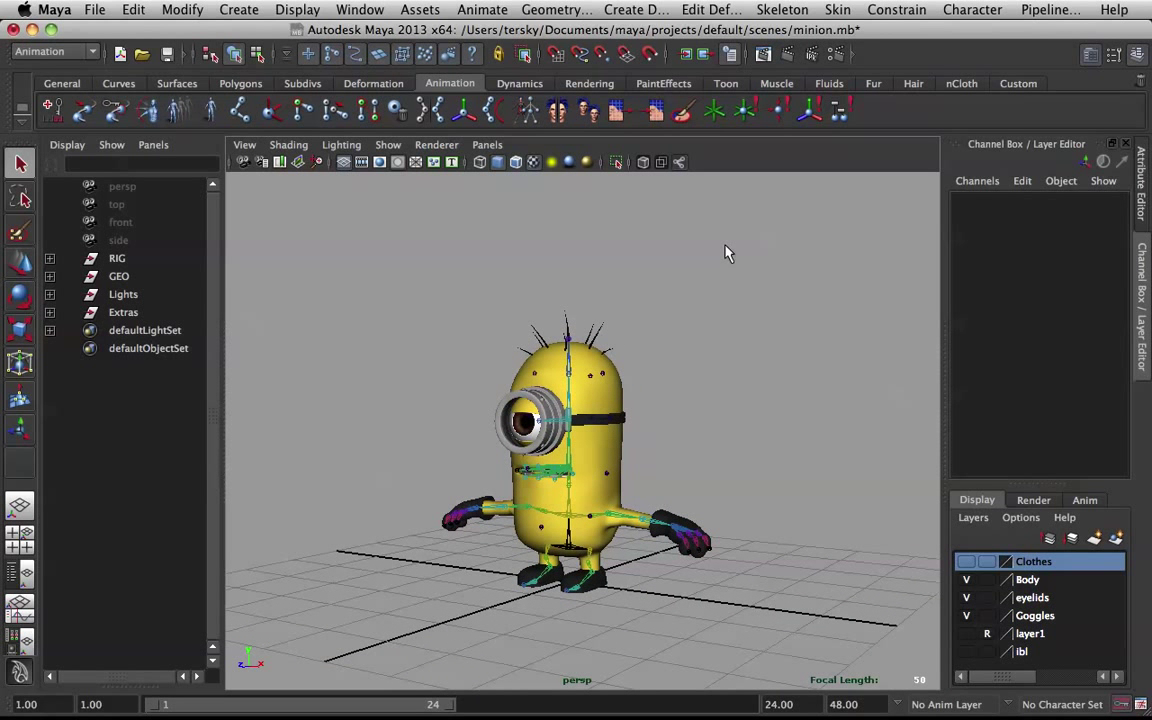
mouse_move(584, 344)
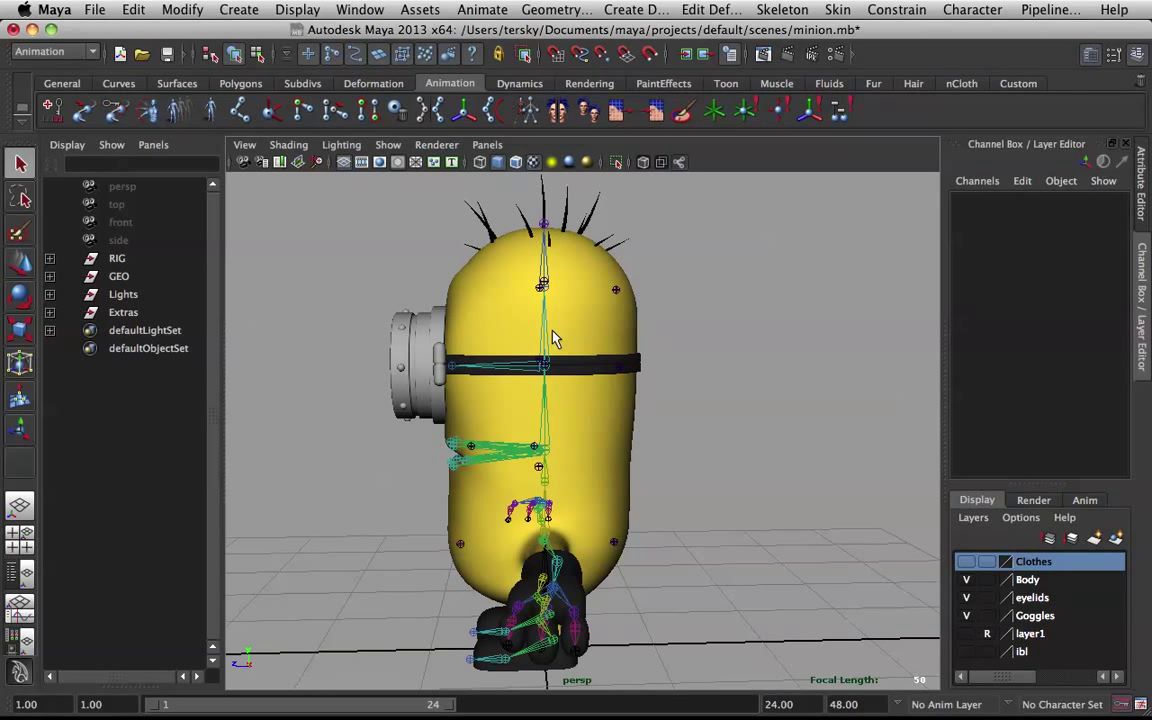
Tilt head2_joint through several rotations to inspect how the back of the head deforms
left_click(544, 288)
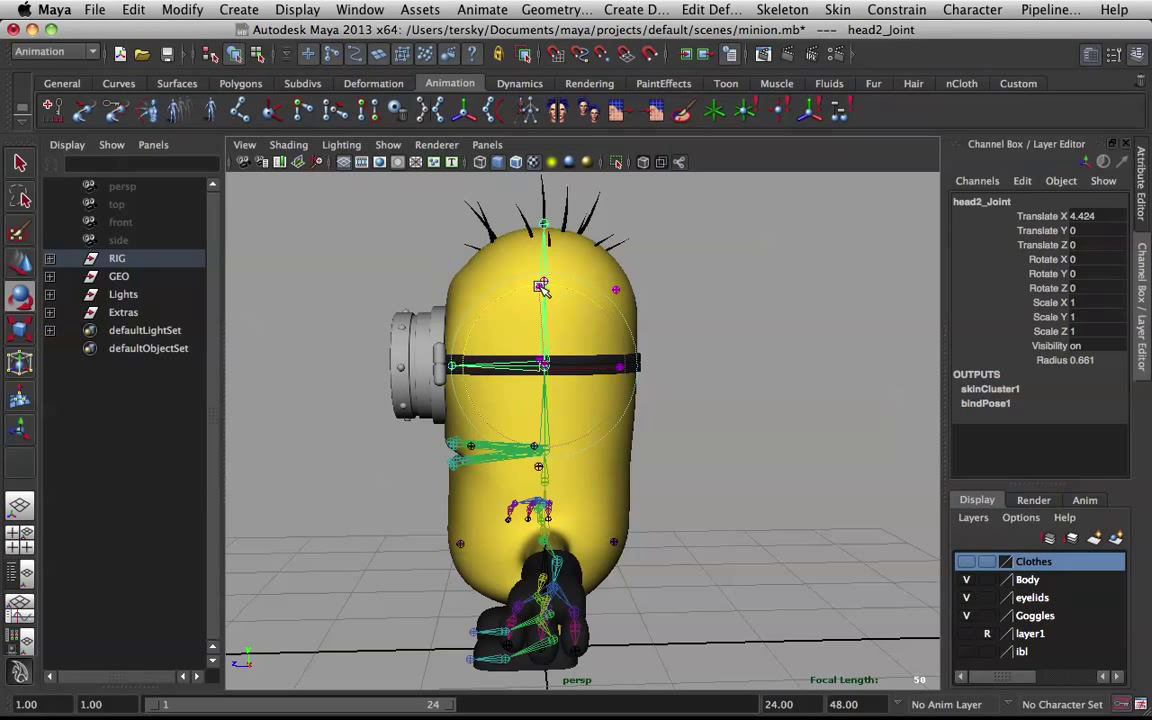
left_click_drag(544, 284, 604, 400)
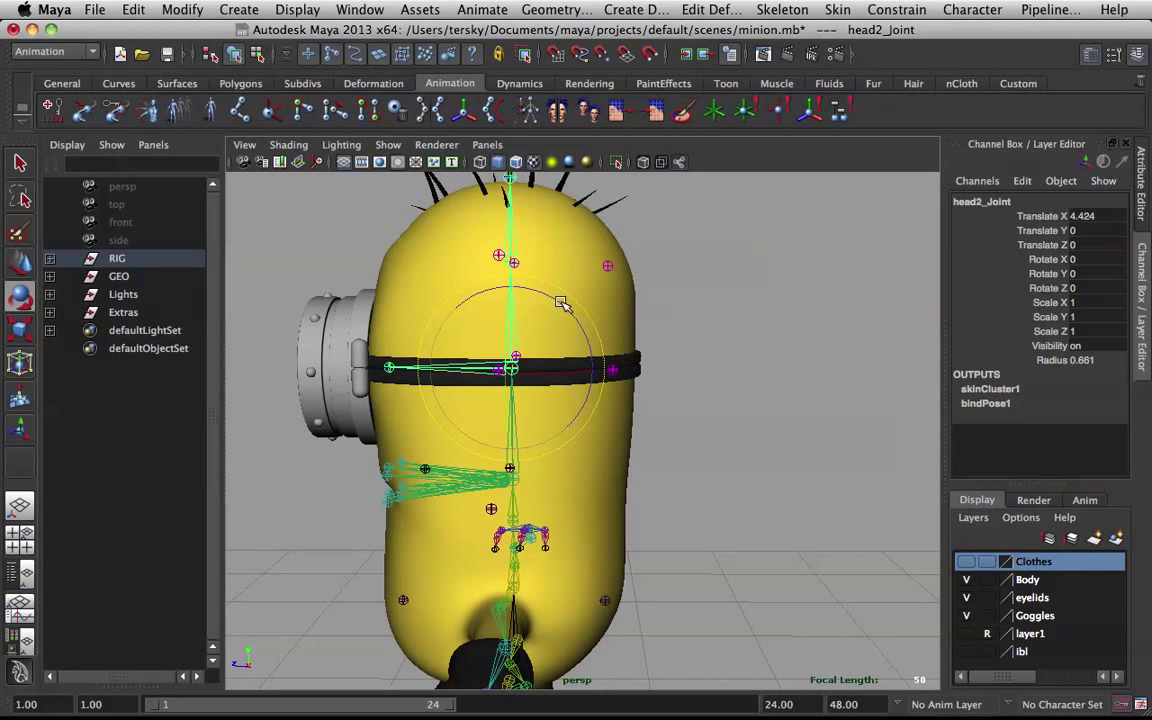
left_click_drag(562, 302, 578, 328)
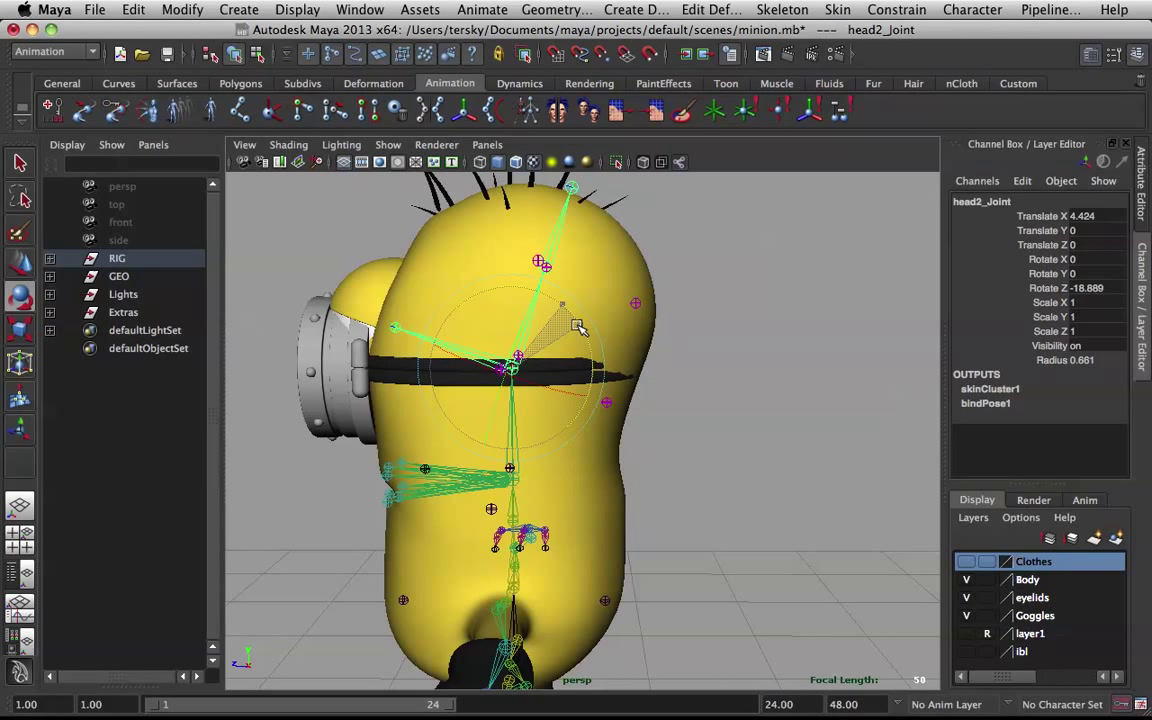
left_click_drag(576, 324, 580, 320)
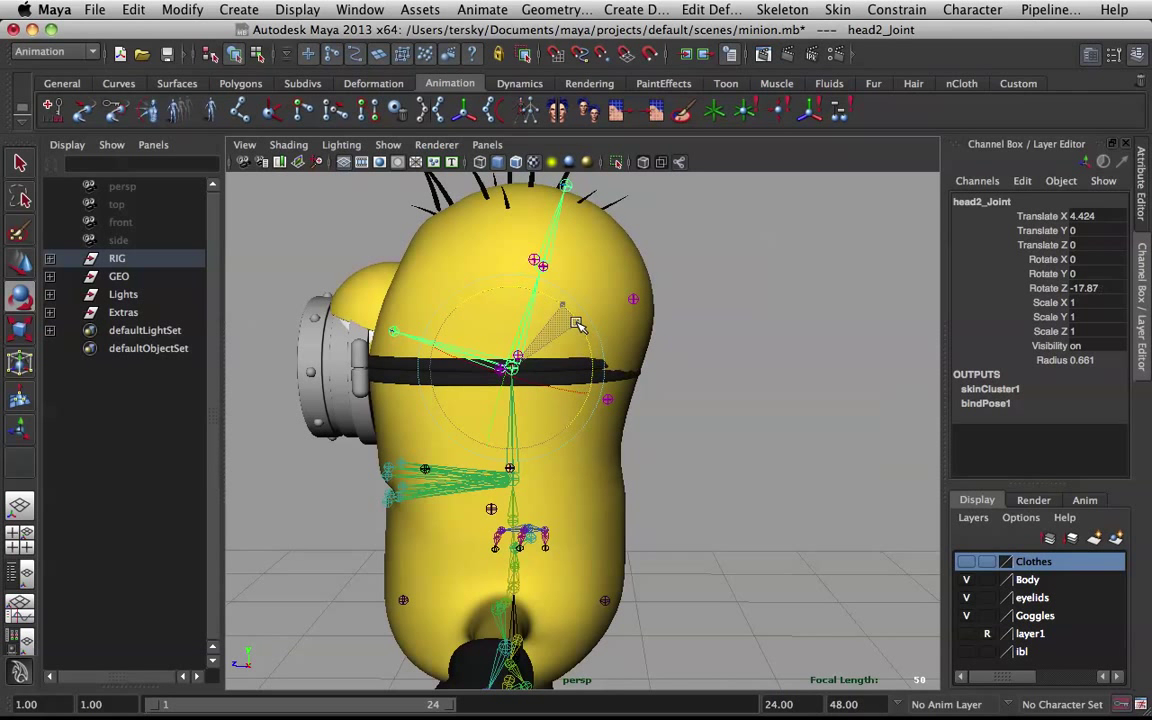
left_click_drag(578, 322, 644, 346)
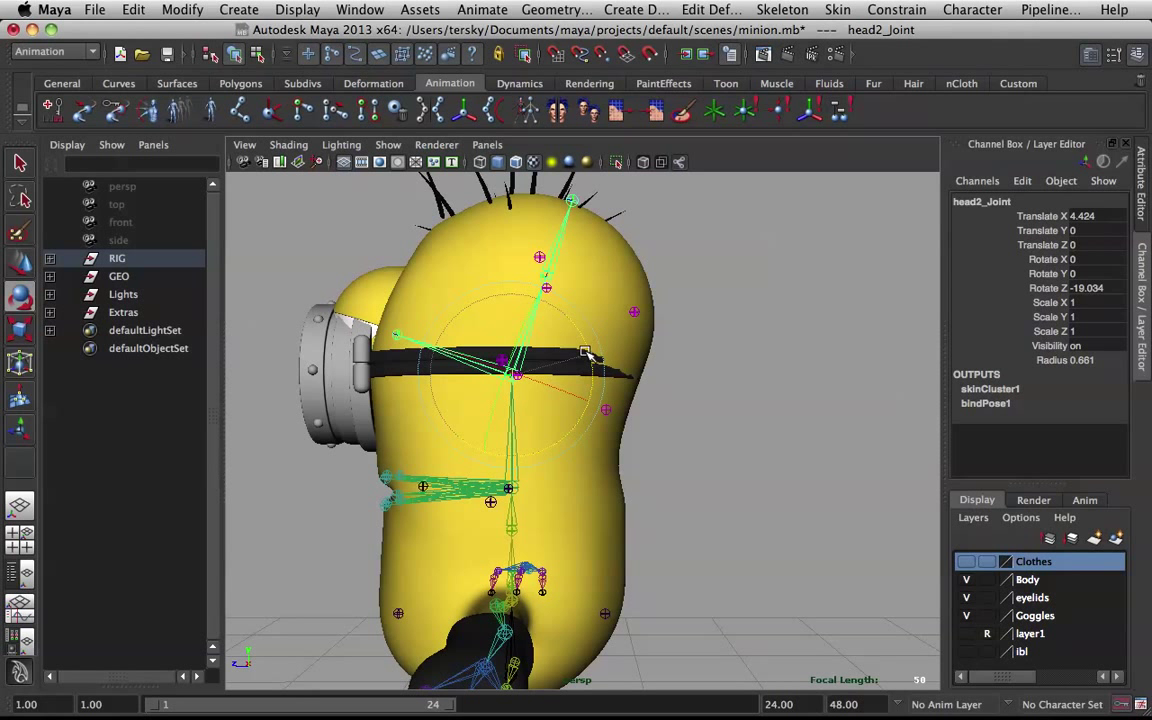
left_click_drag(584, 352, 604, 414)
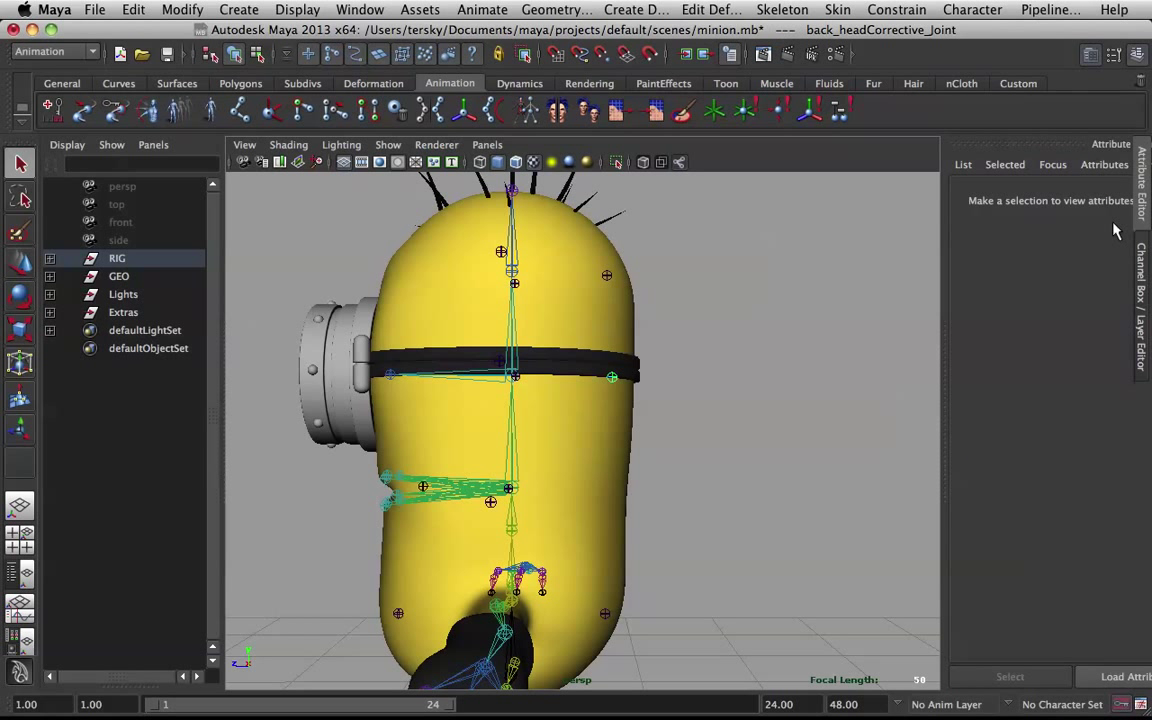
mouse_move(604, 384)
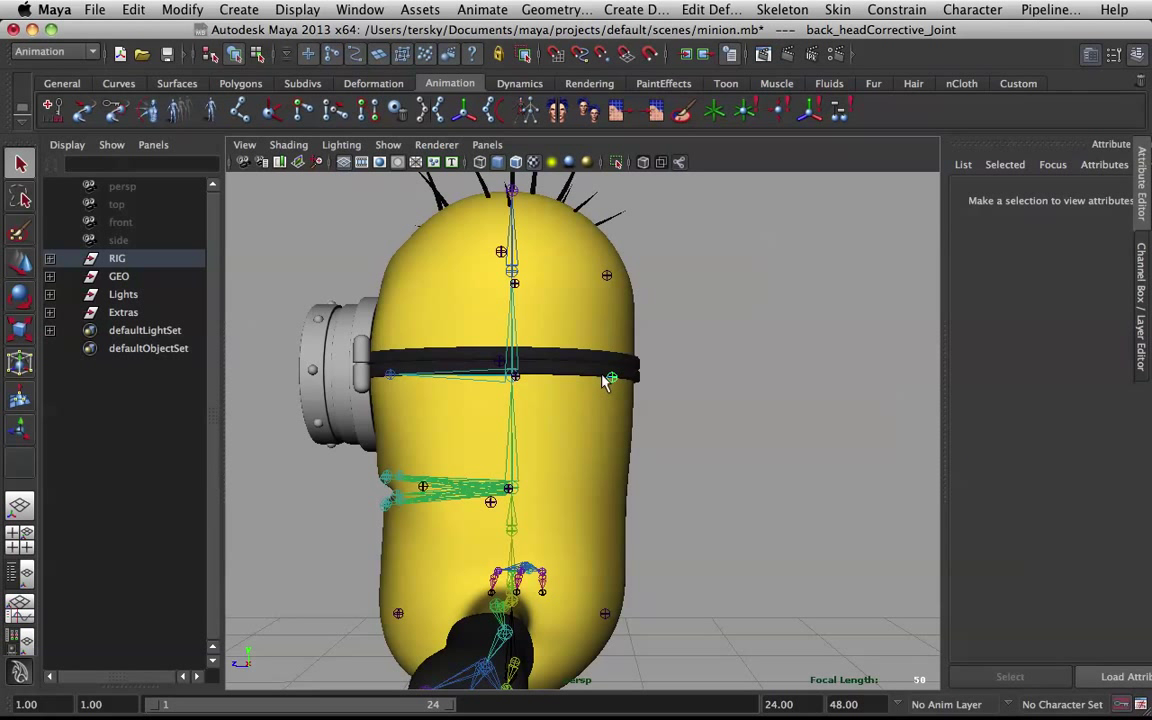
Enable Trans Limit Y Max on back_headCorrective_Joint and set it to 15
left_click(612, 376)
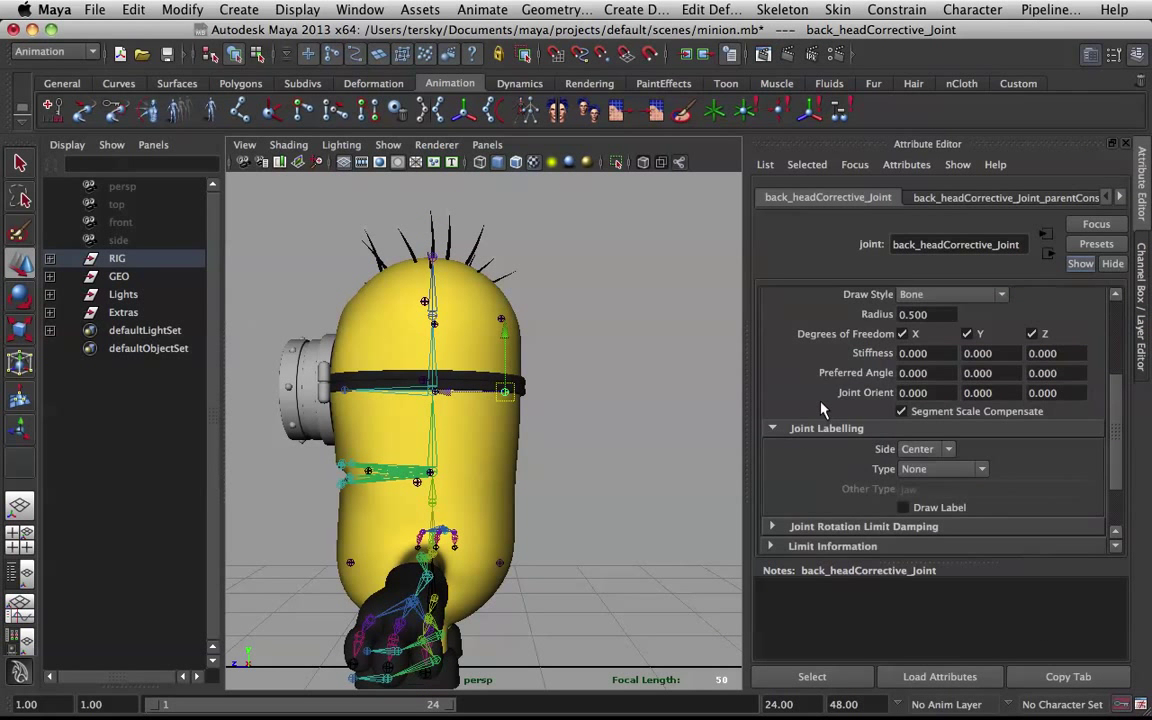
mouse_move(828, 316)
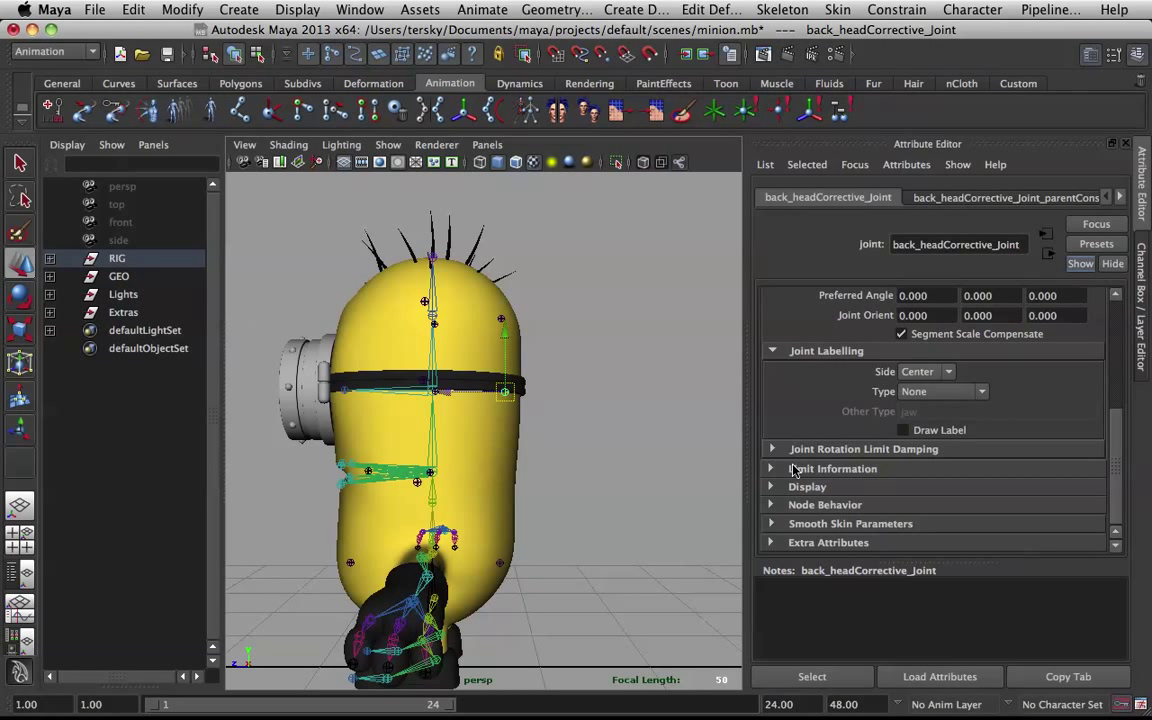
left_click(832, 468)
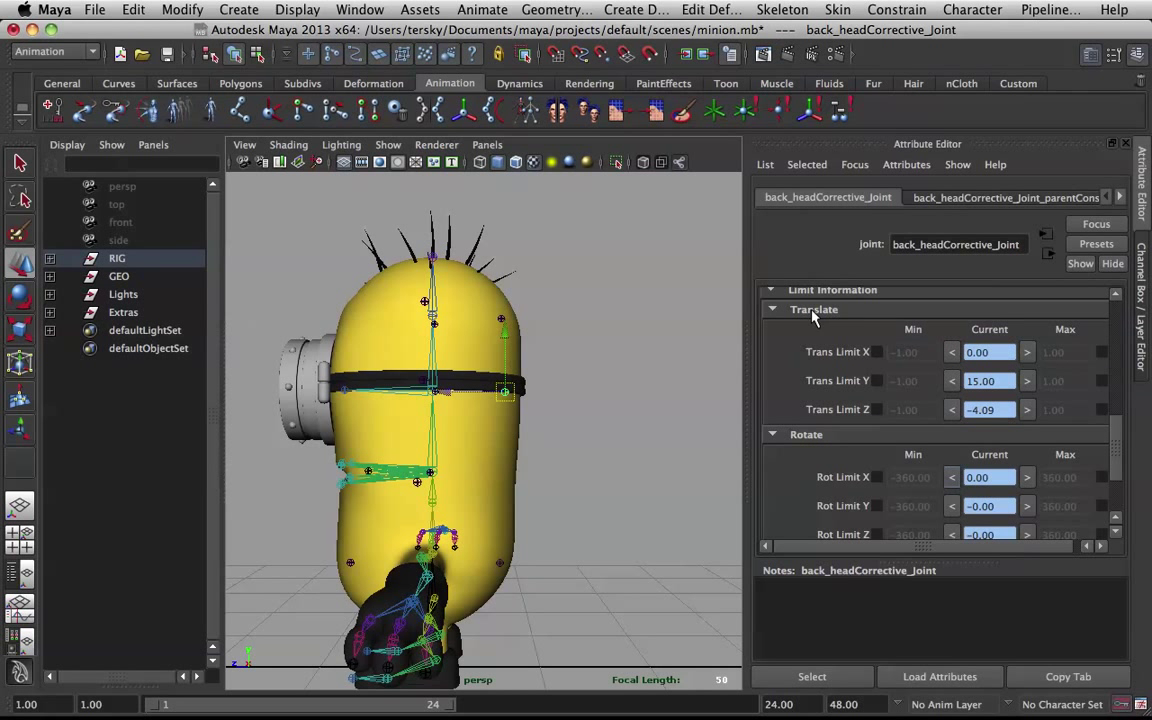
mouse_move(922, 356)
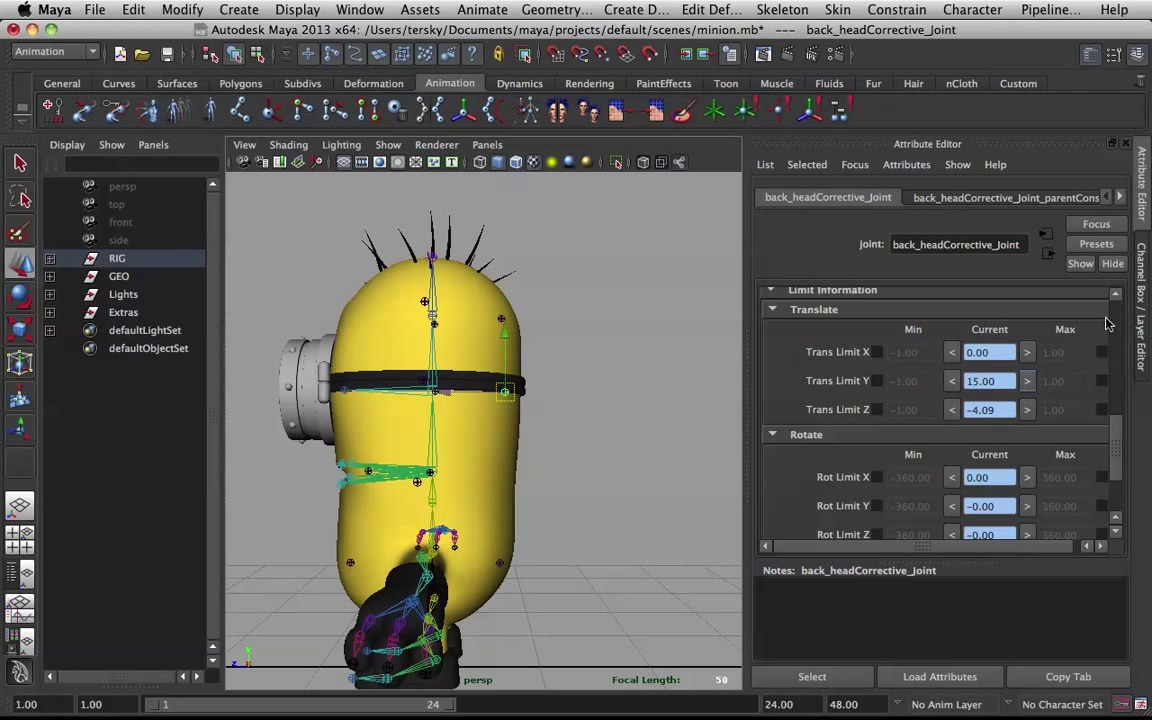
type("1.00")
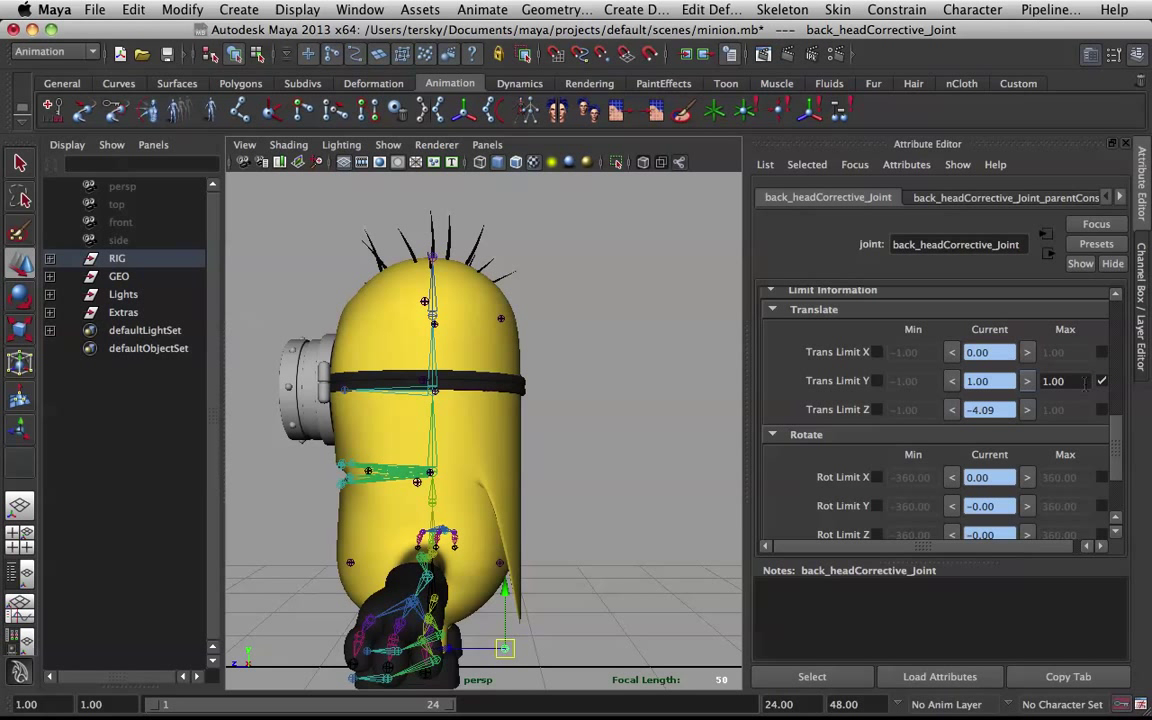
type("15.00")
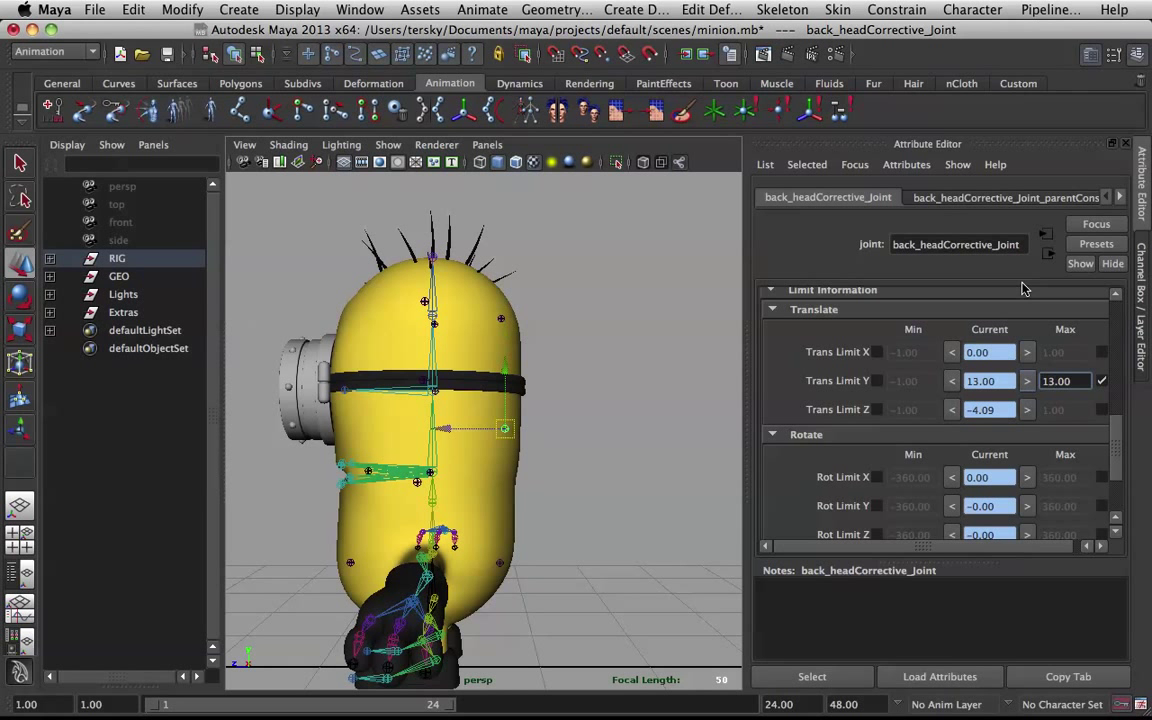
mouse_move(640, 350)
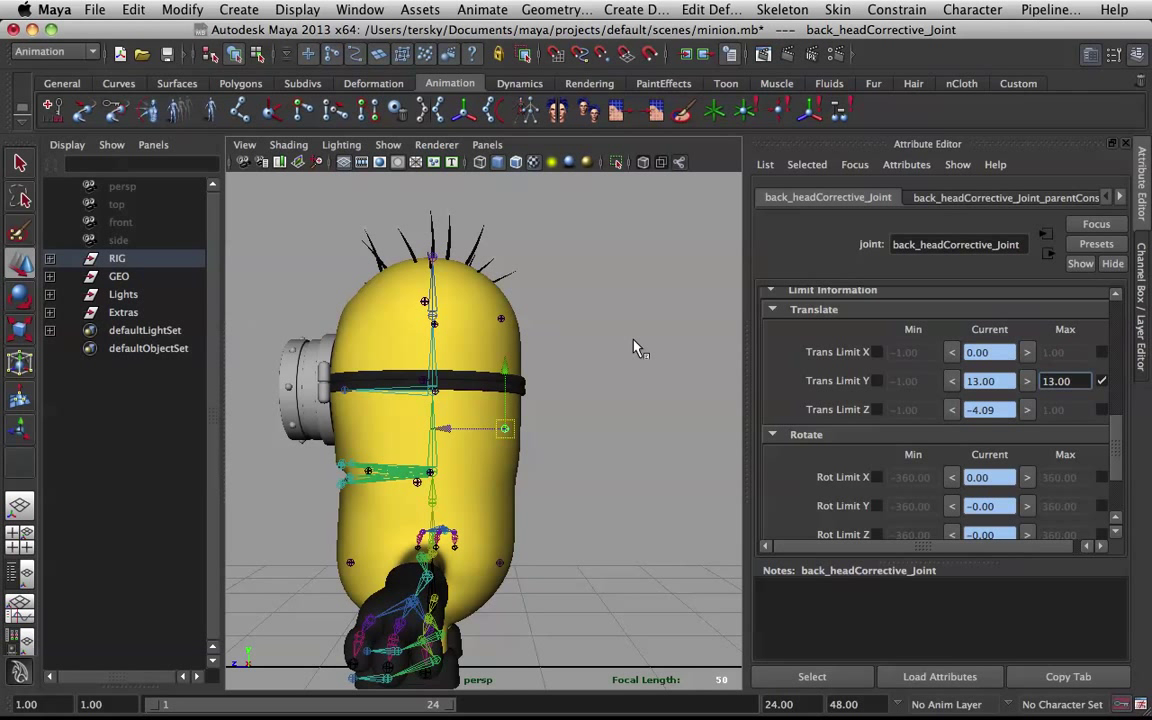
mouse_move(532, 356)
type("15")
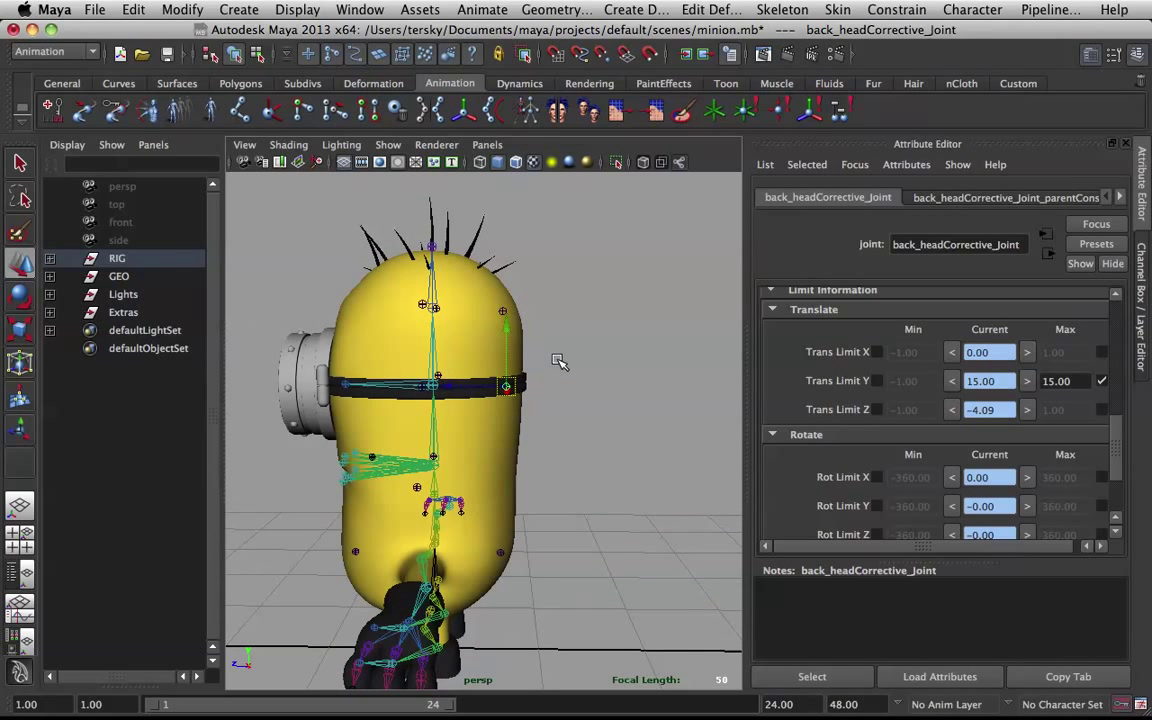
scroll("down", 3)
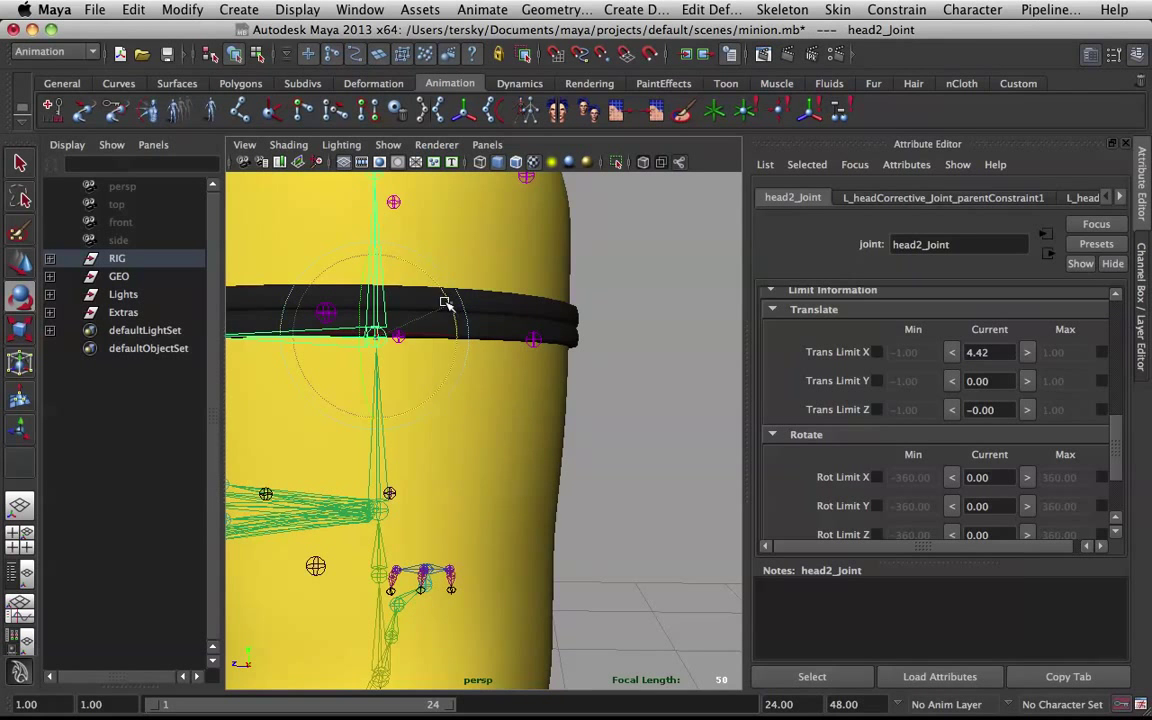
left_click_drag(444, 304, 458, 364)
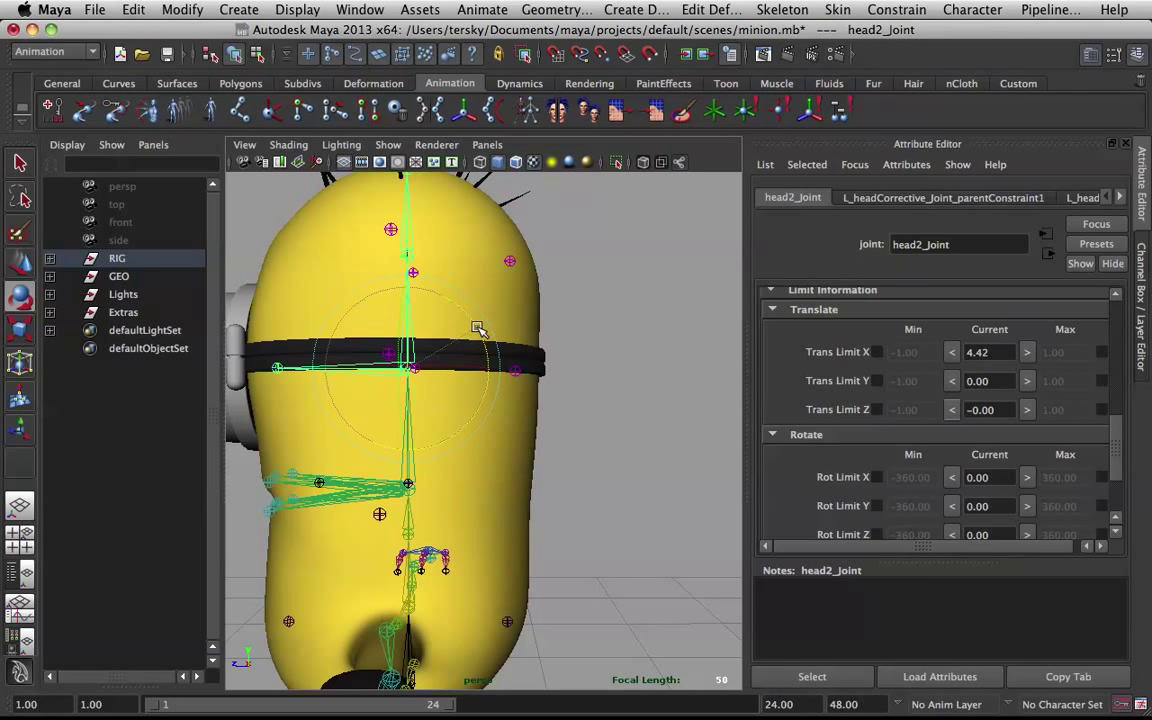
left_click_drag(478, 328, 492, 438)
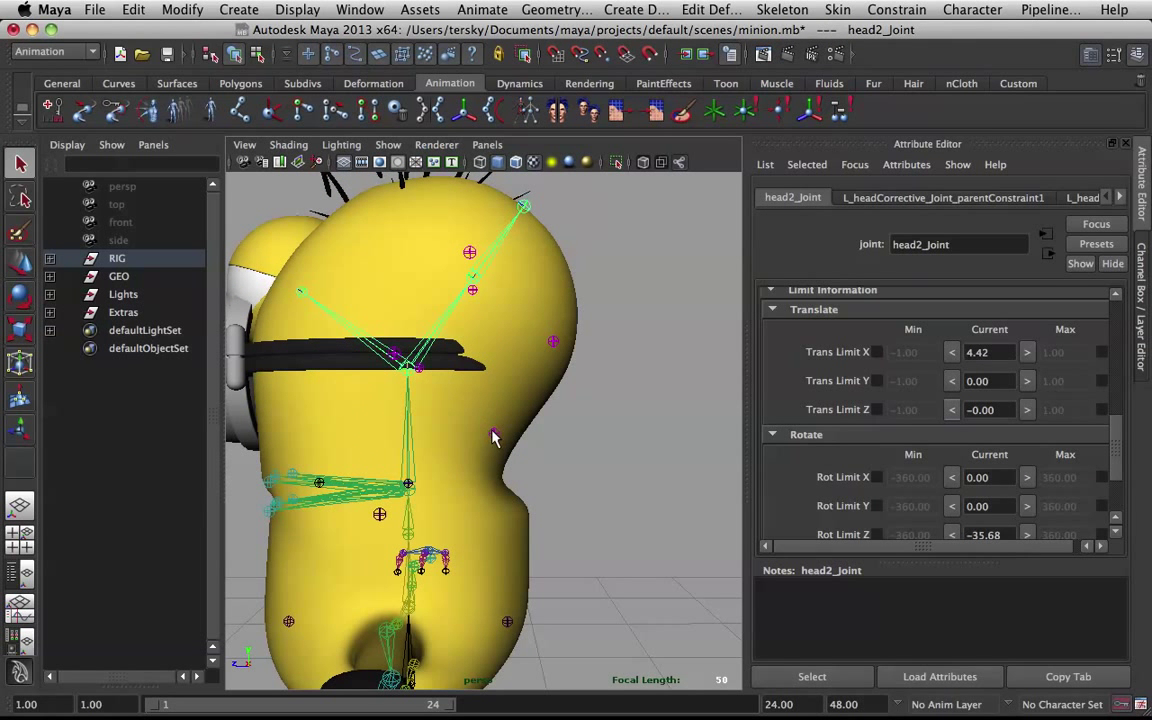
left_click(500, 432)
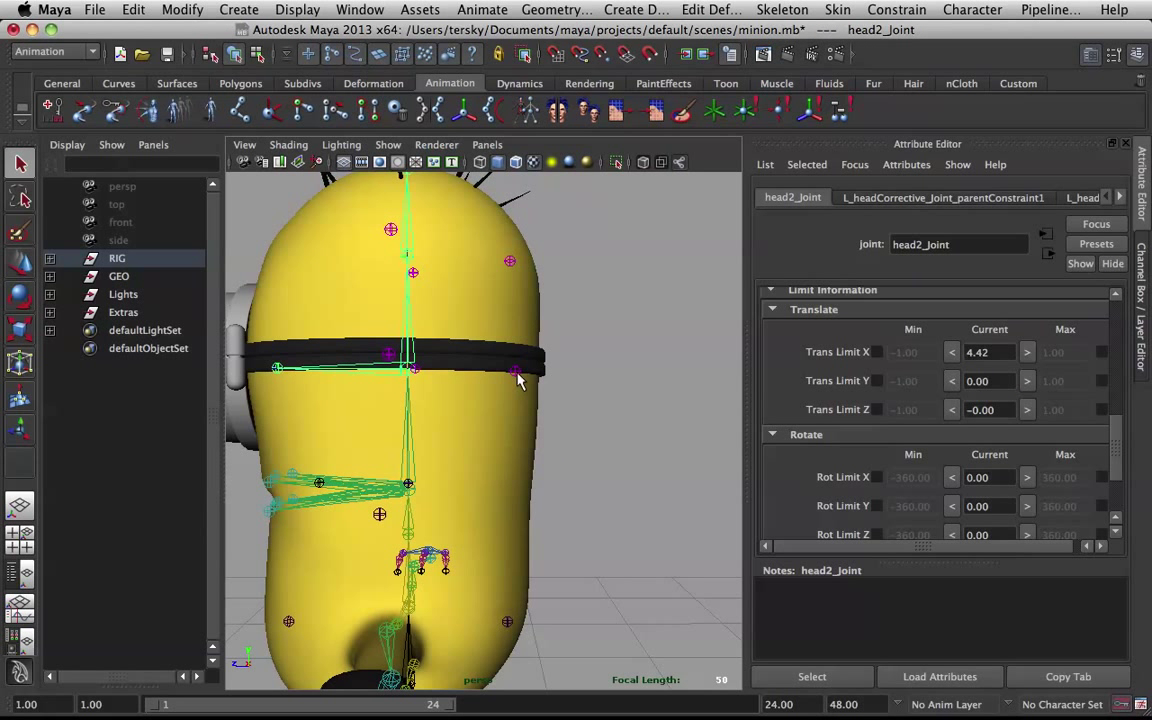
left_click(516, 372)
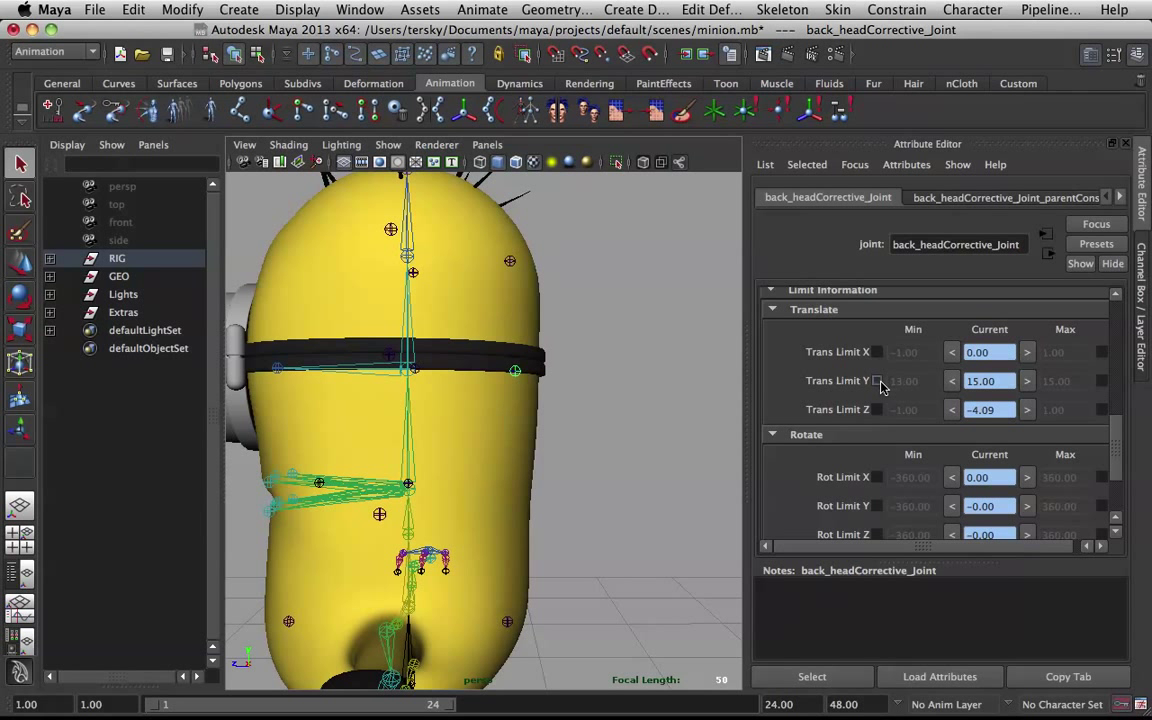
left_click(876, 380)
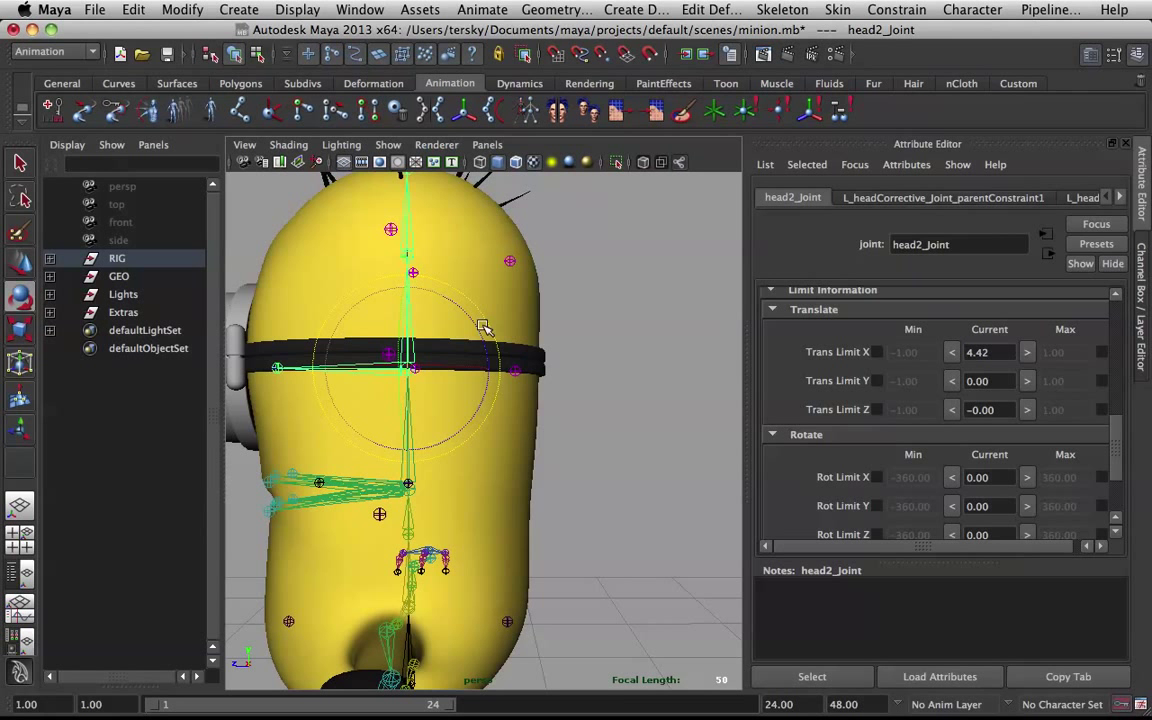
left_click_drag(484, 328, 480, 390)
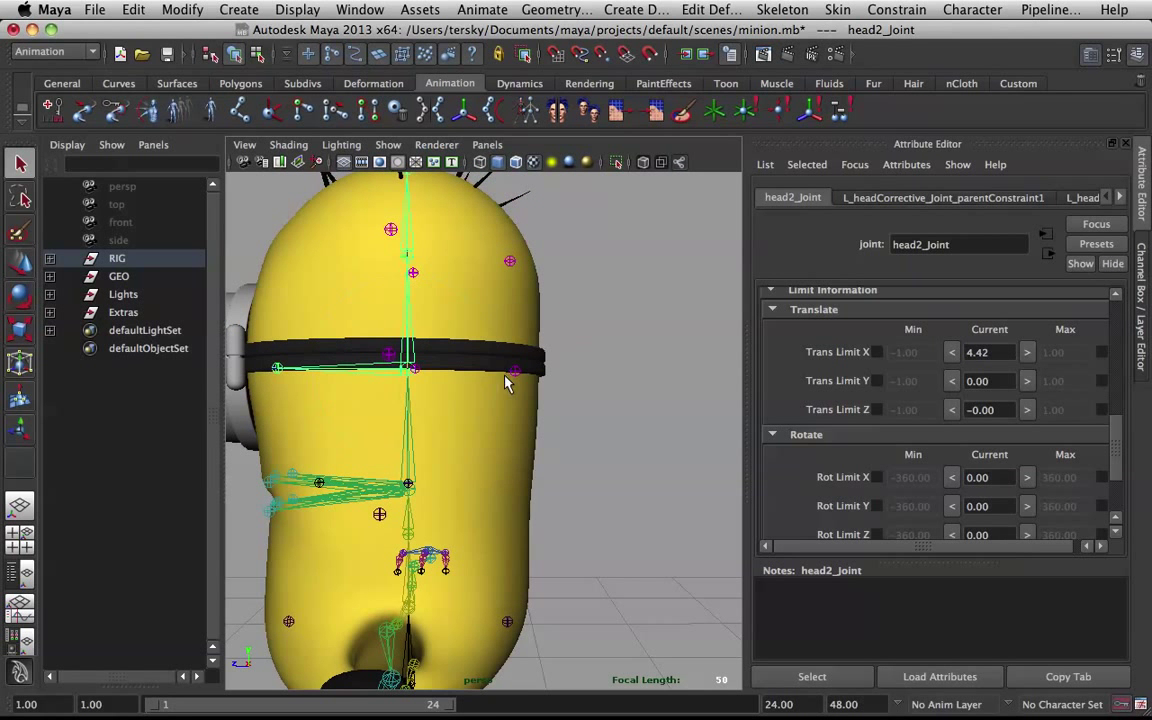
left_click(510, 364)
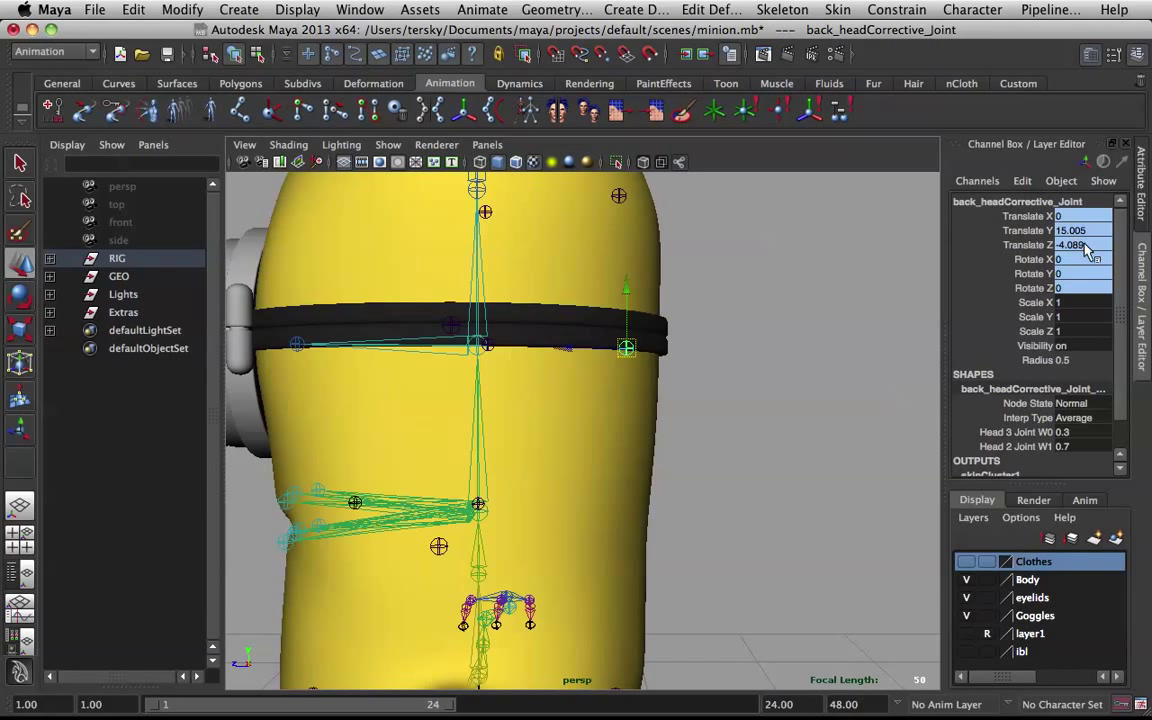
Rotate head2_joint again to confirm the corrective joint's Y translate stays under its cap
left_click(536, 288)
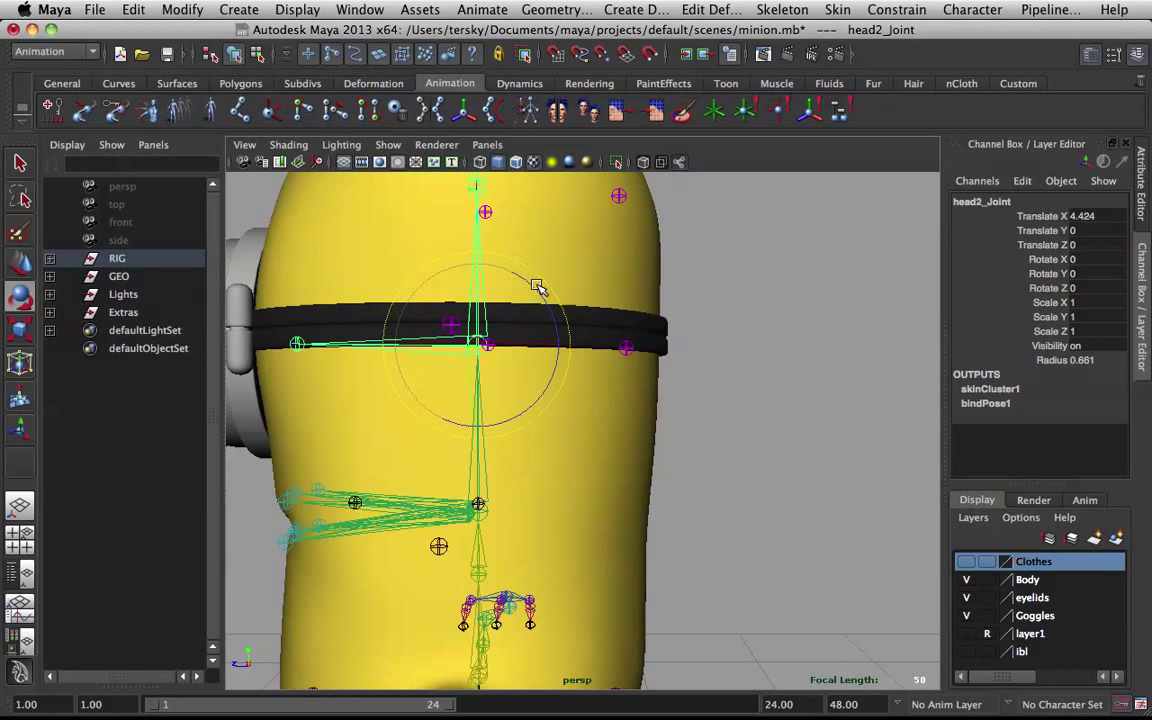
left_click_drag(540, 290, 550, 350)
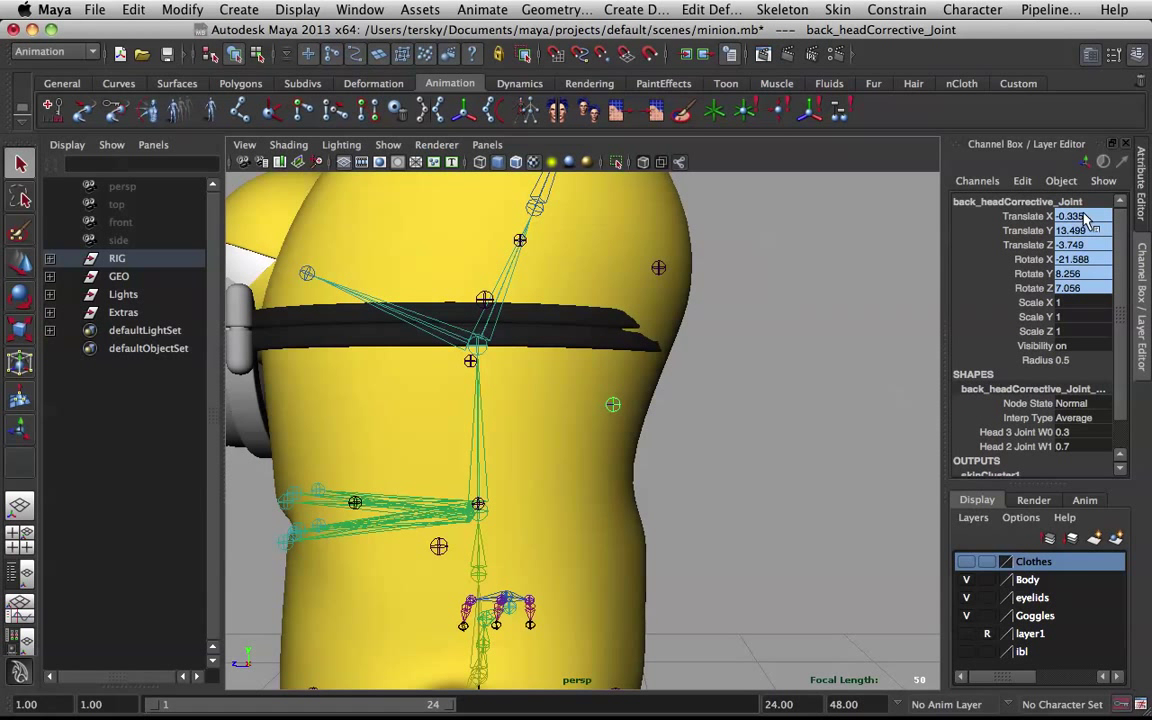
mouse_move(770, 280)
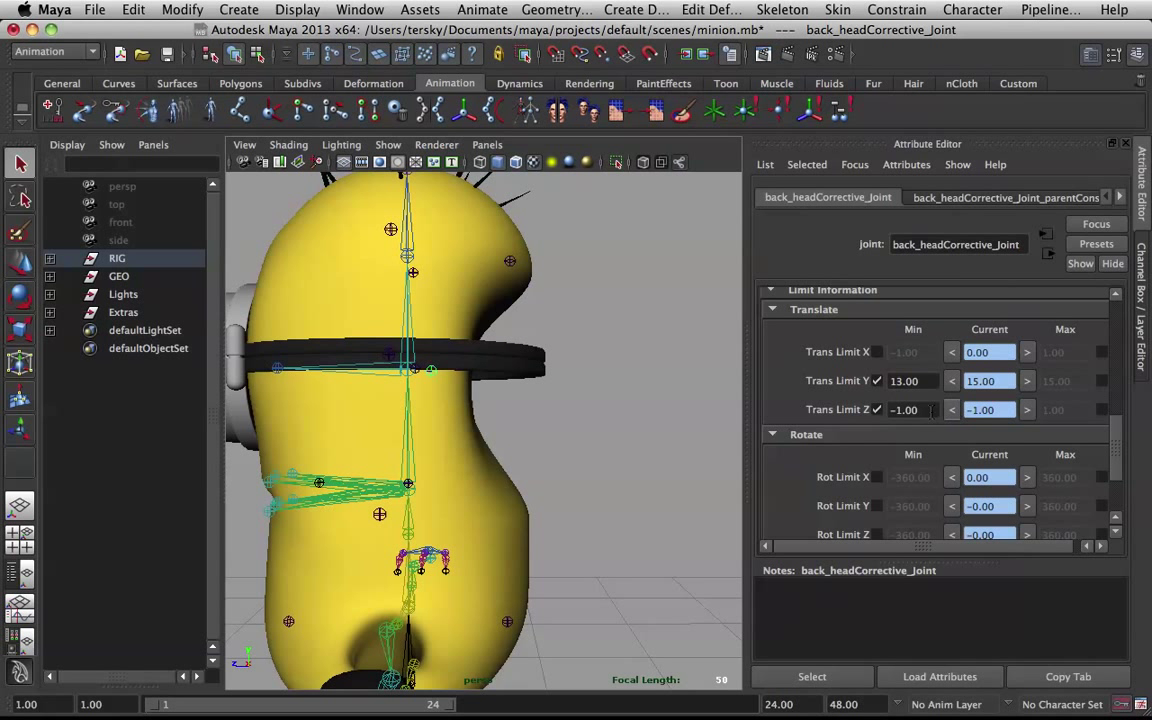
Enable Trans Limit Z max on back_headCorrective_Joint and enter -3.00
left_click(912, 408)
type("-3")
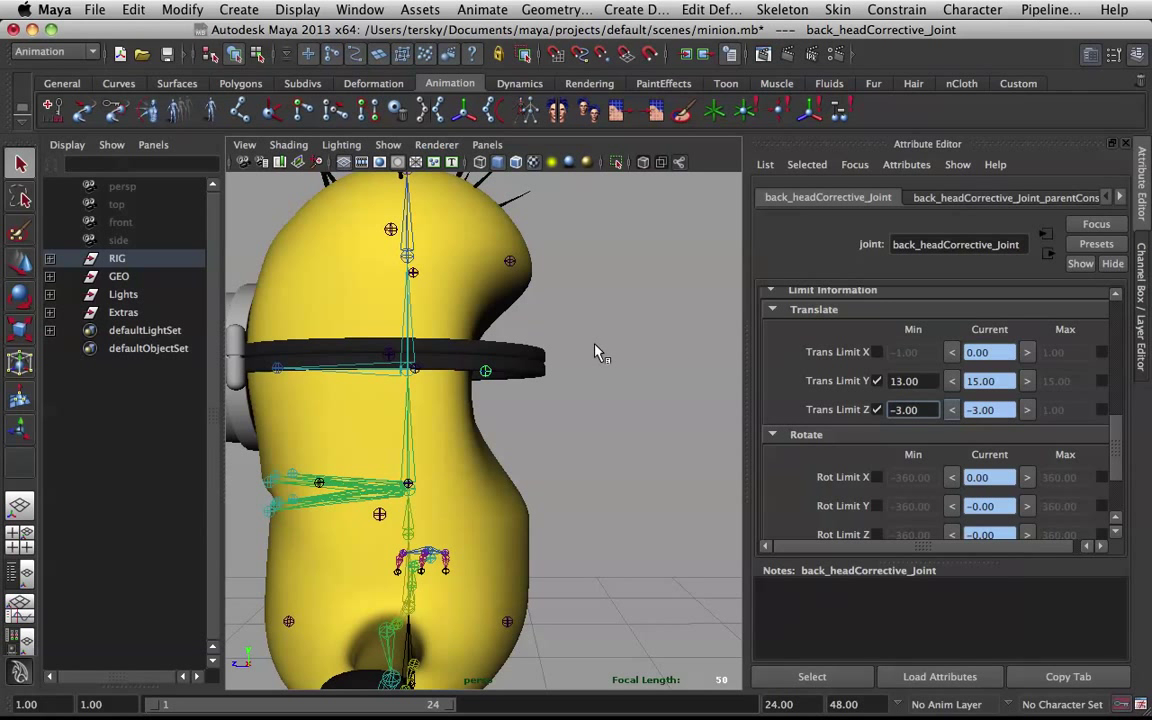
left_click(500, 364)
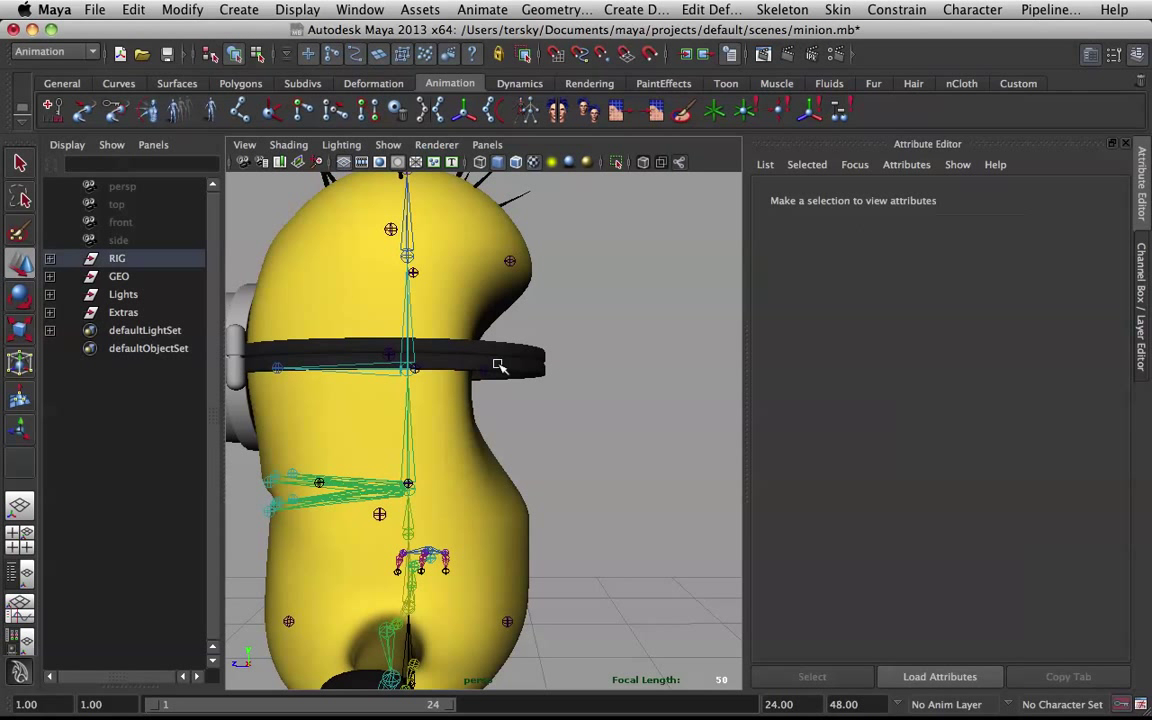
left_click(484, 370)
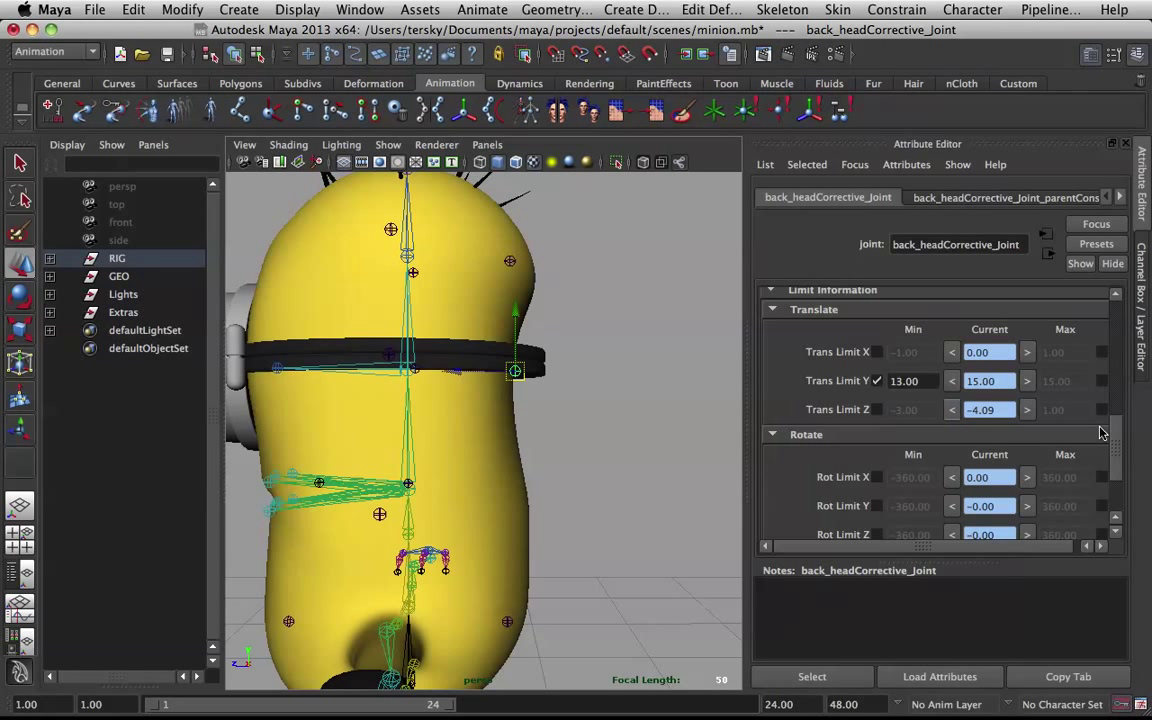
mouse_move(616, 390)
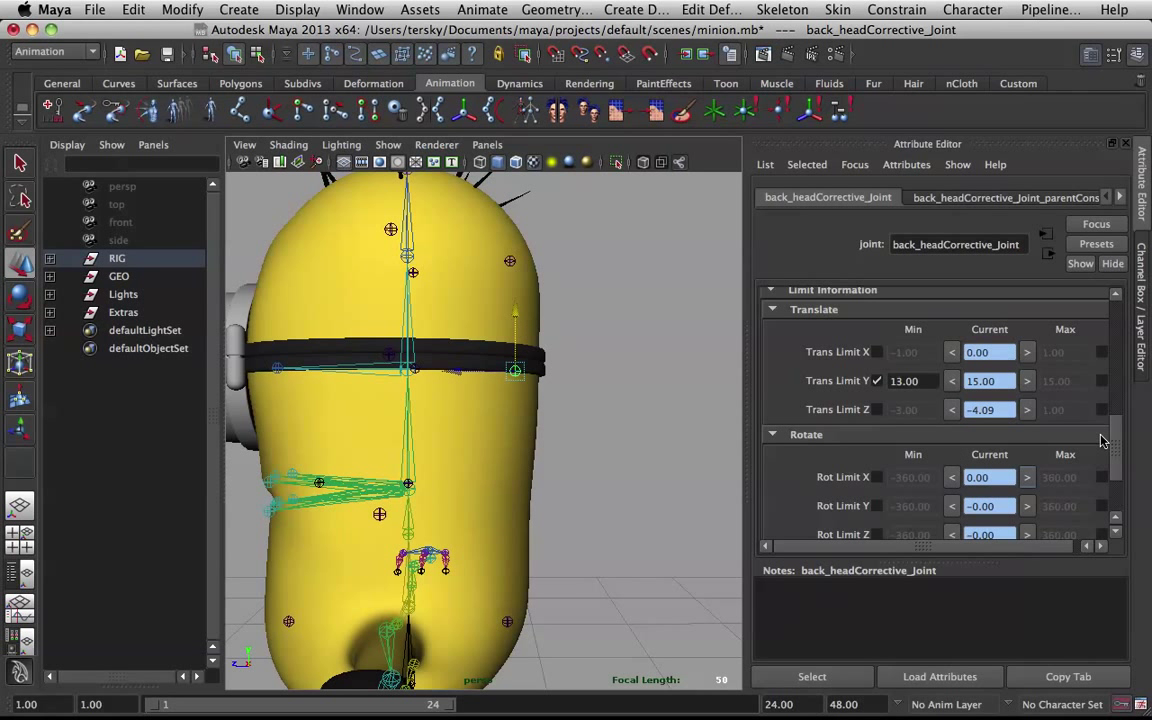
left_click(1064, 408)
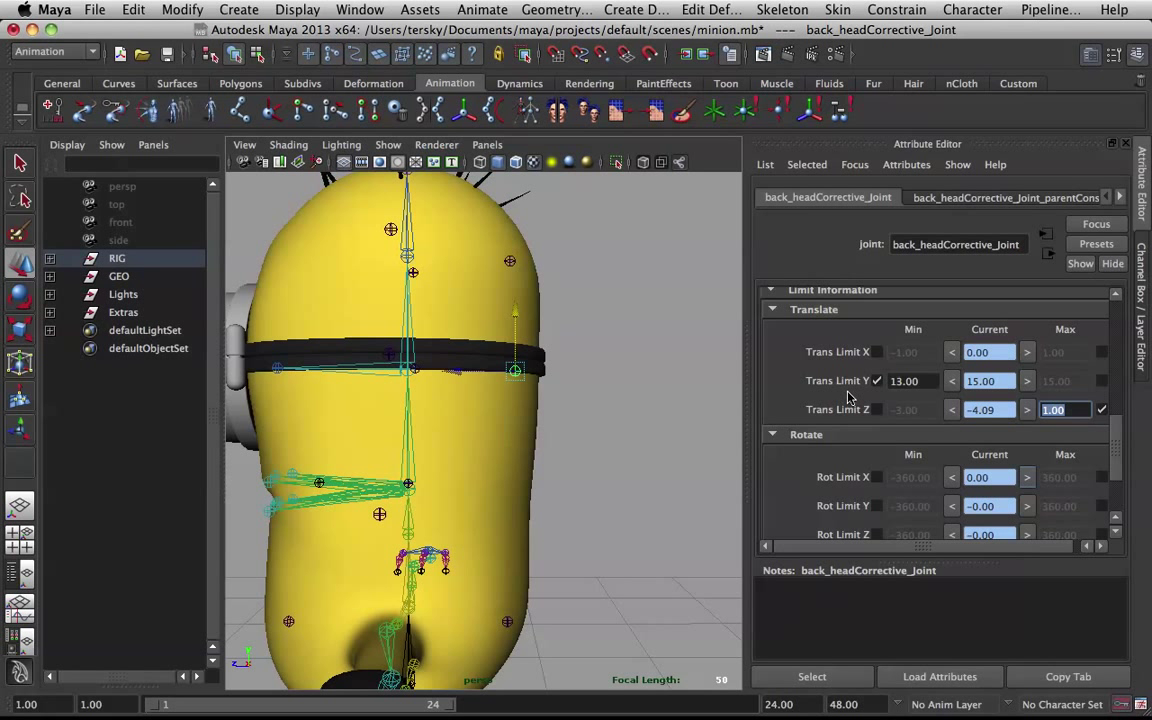
type("-3.00")
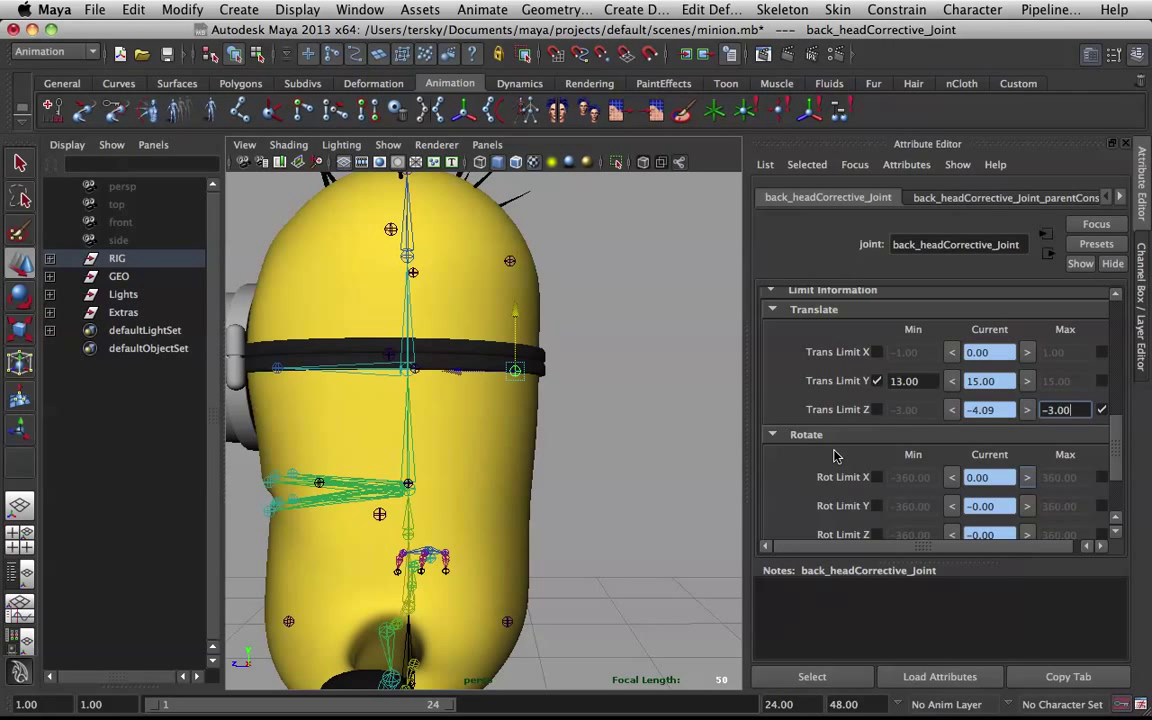
mouse_move(800, 364)
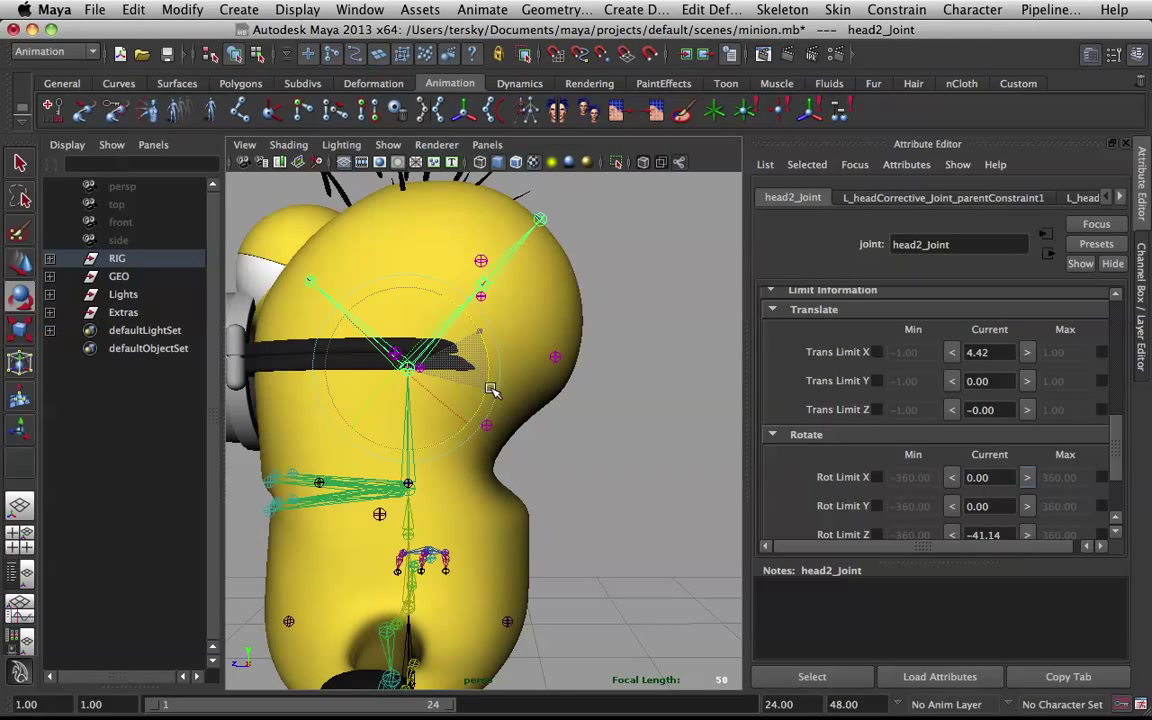
Rotate head2_joint on Z upright and then sideways to about -26 degrees, checking back-of-head deformation
left_click_drag(490, 390, 488, 412)
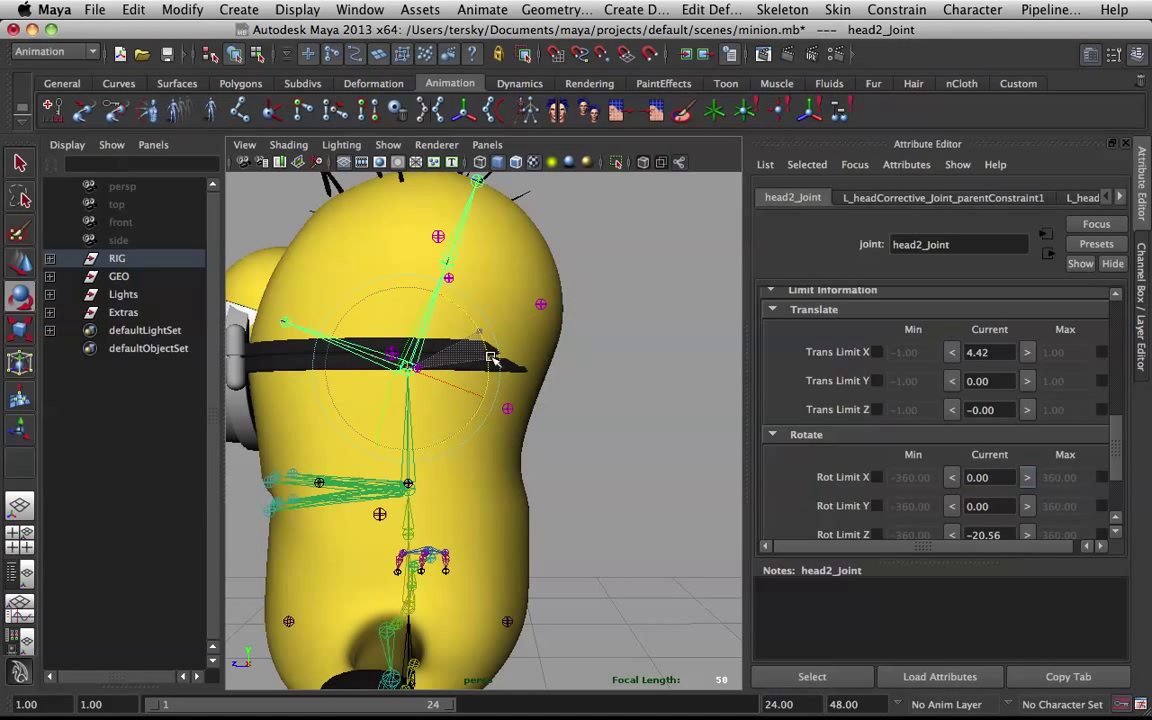
left_click_drag(490, 360, 490, 356)
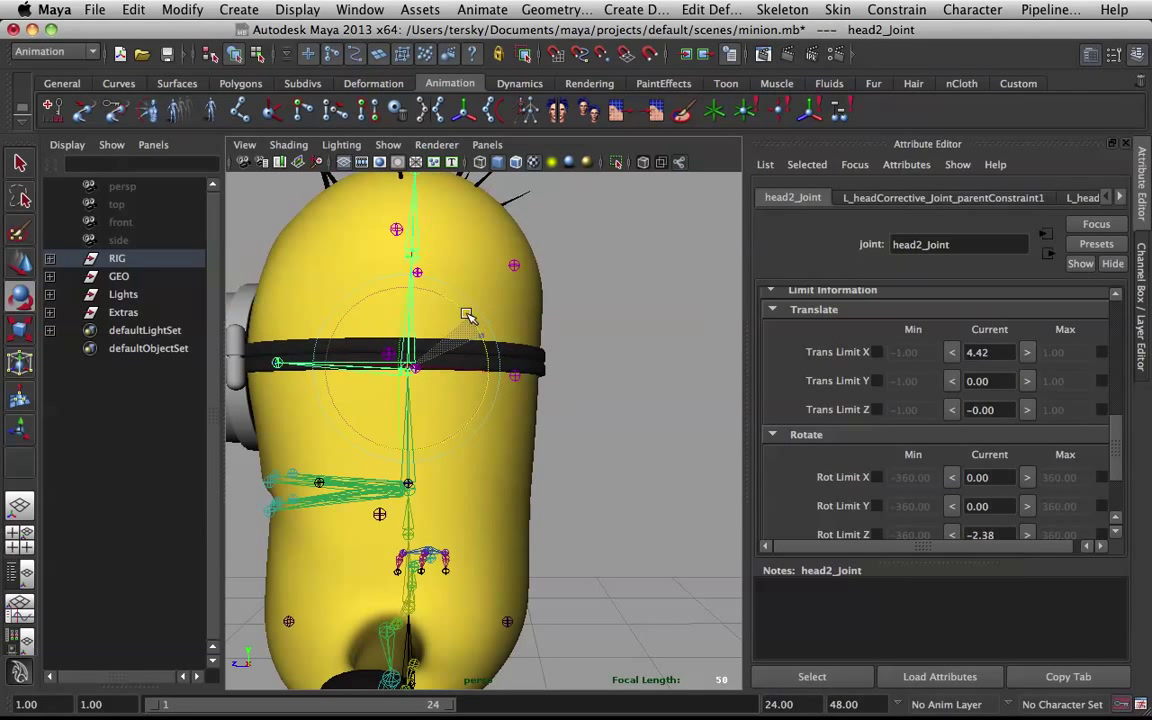
left_click_drag(470, 316, 480, 350)
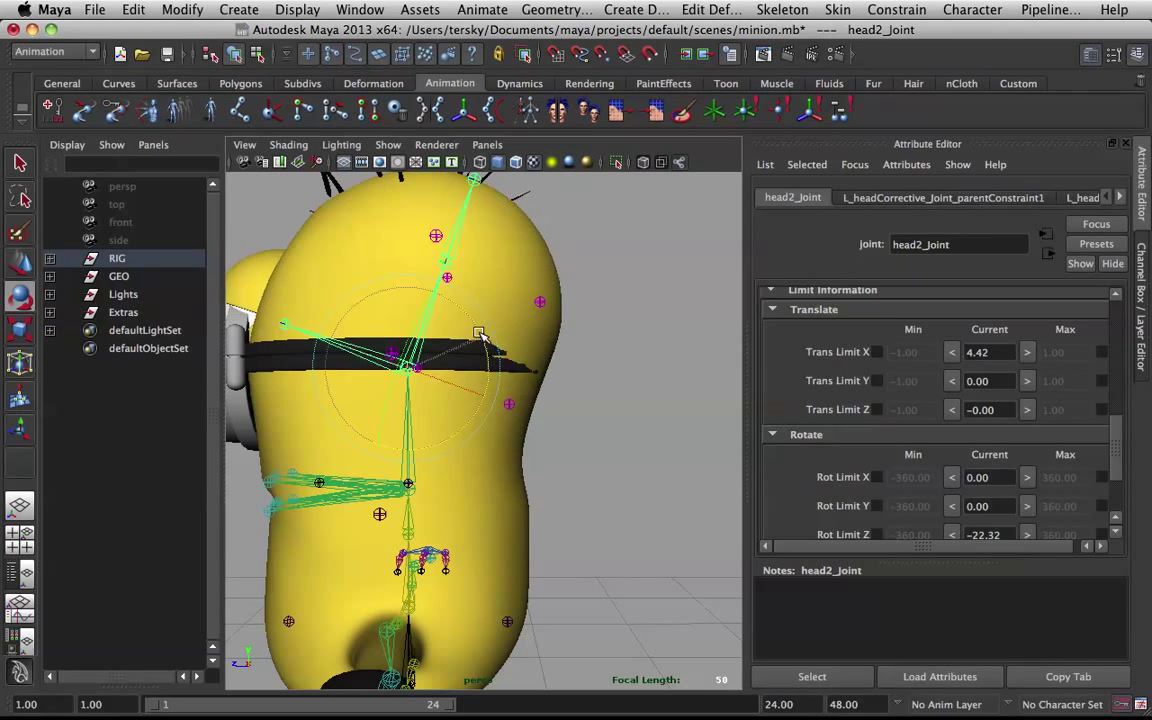
left_click_drag(480, 332, 496, 370)
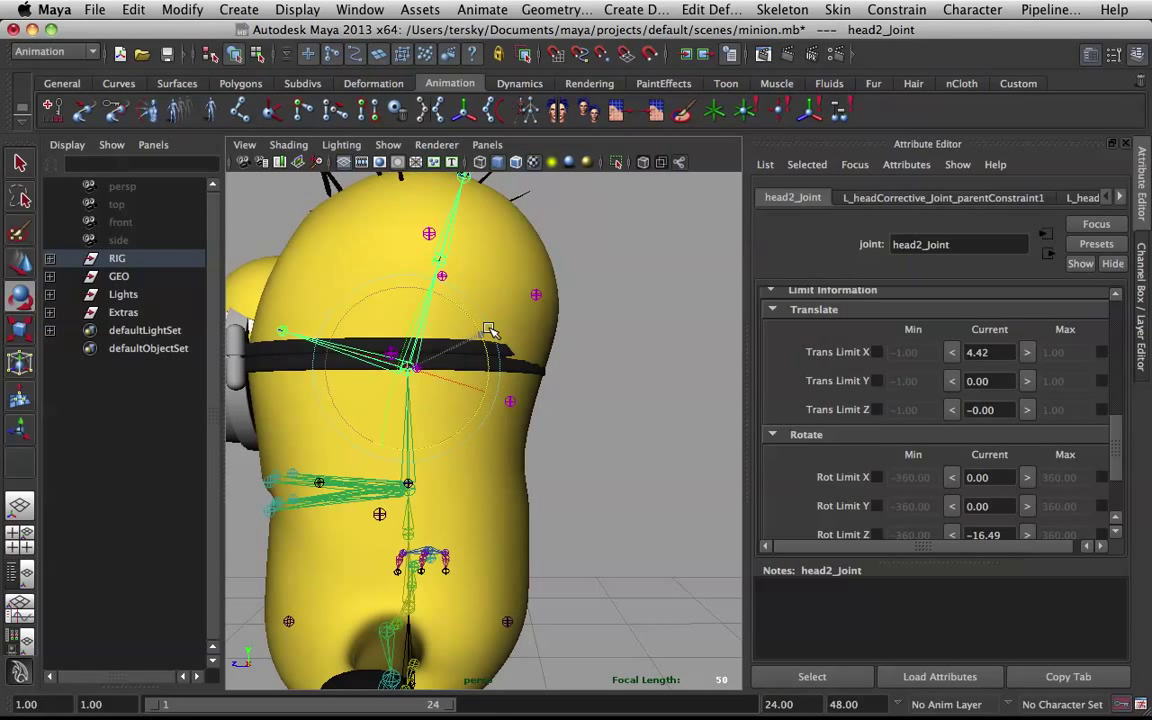
left_click_drag(490, 330, 548, 316)
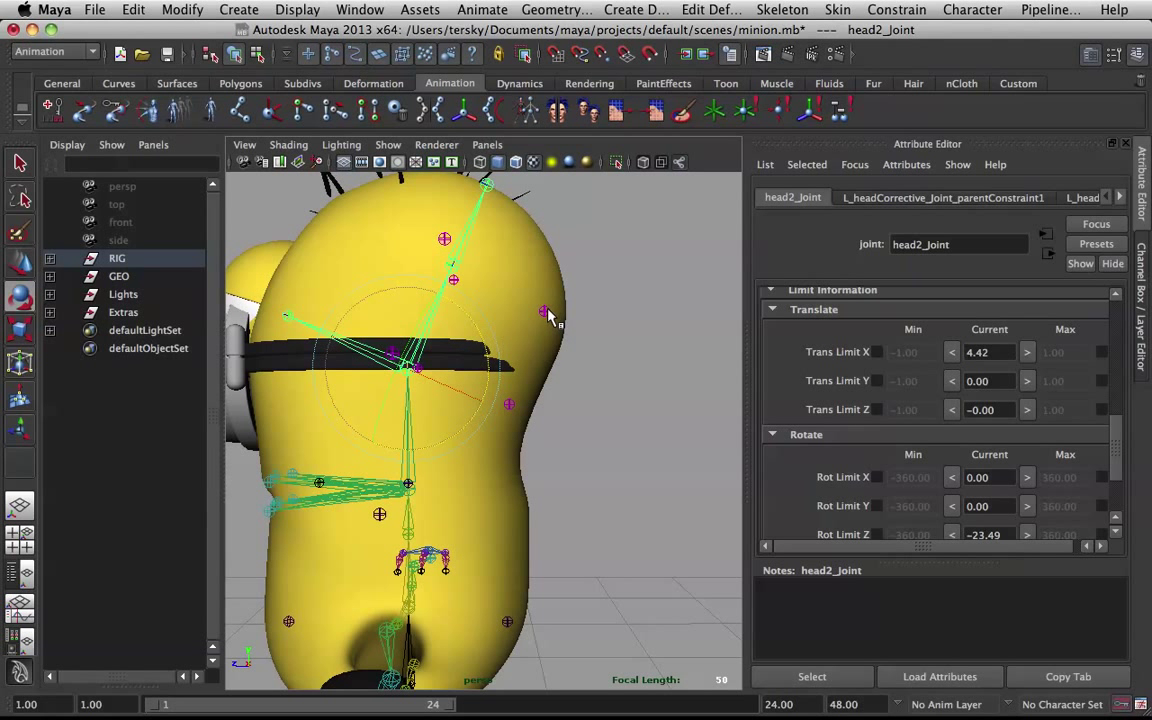
left_click_drag(544, 316, 480, 340)
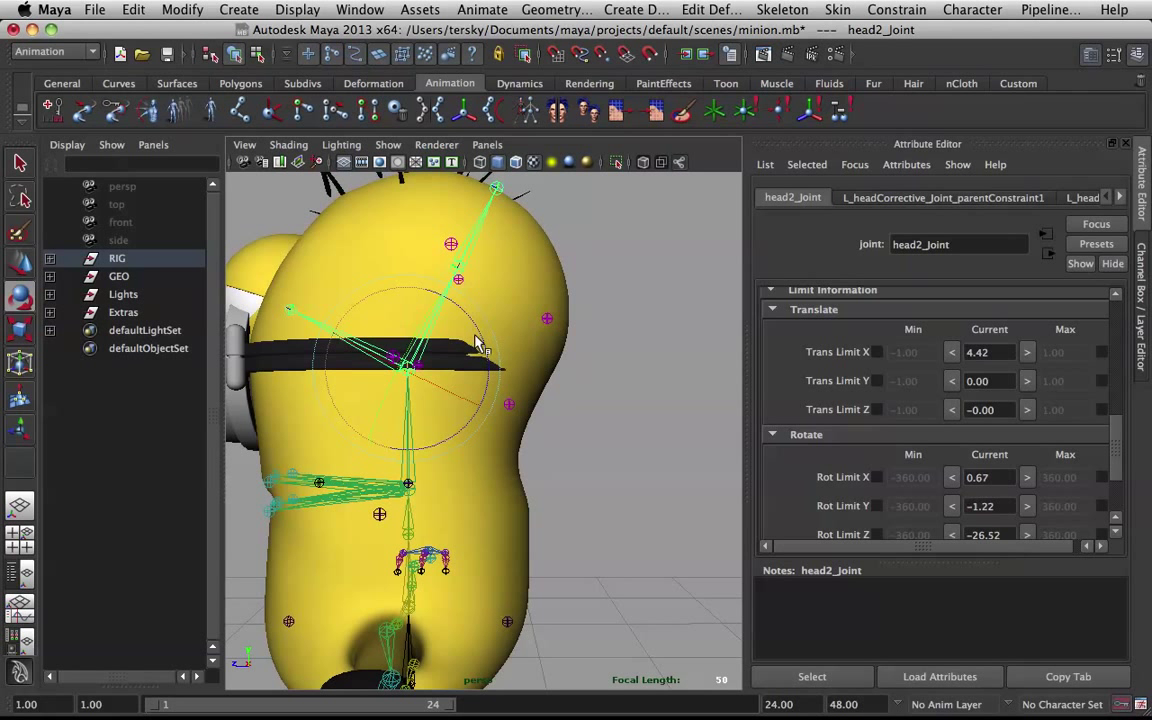
Select back_headTopCorrective_Joint and enable Trans Limit Y min at 16.93 in Limit Information
left_click(548, 318)
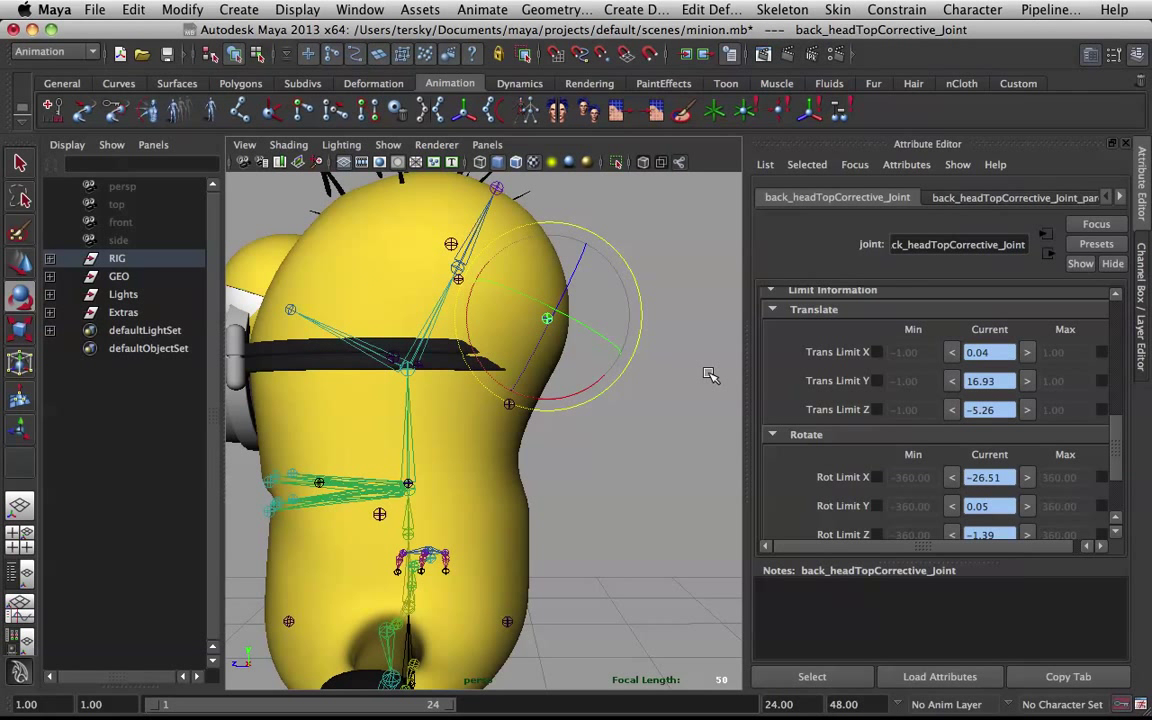
mouse_move(878, 384)
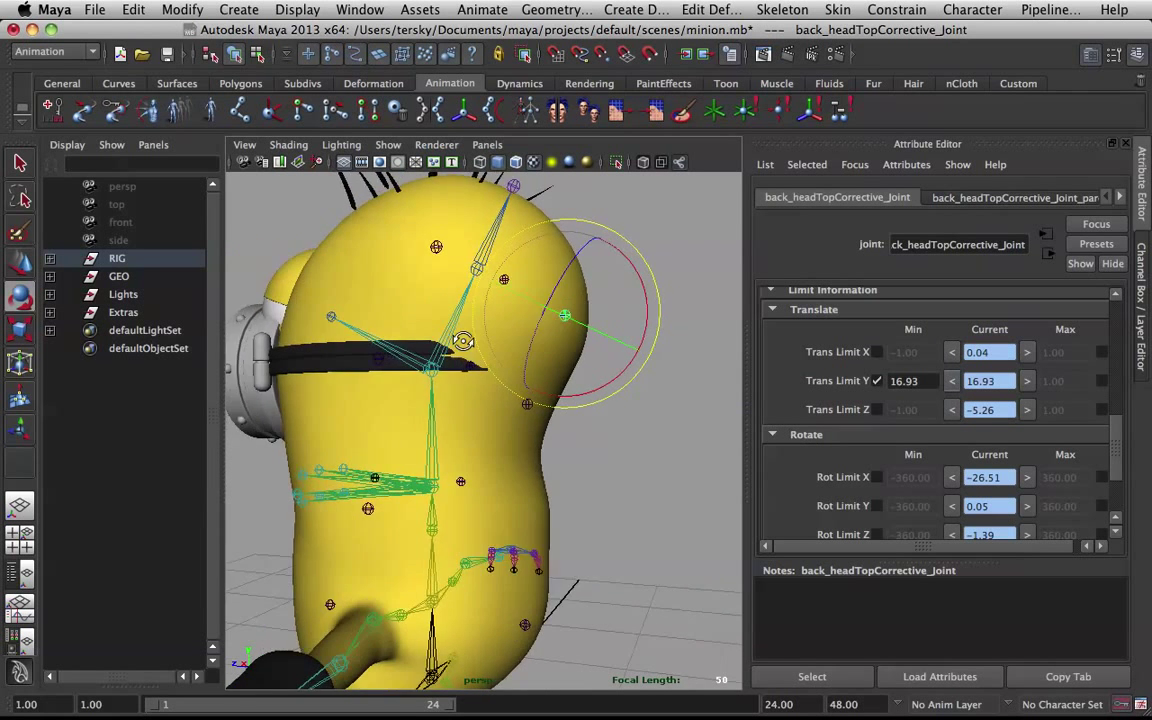
left_click_drag(464, 344, 564, 370)
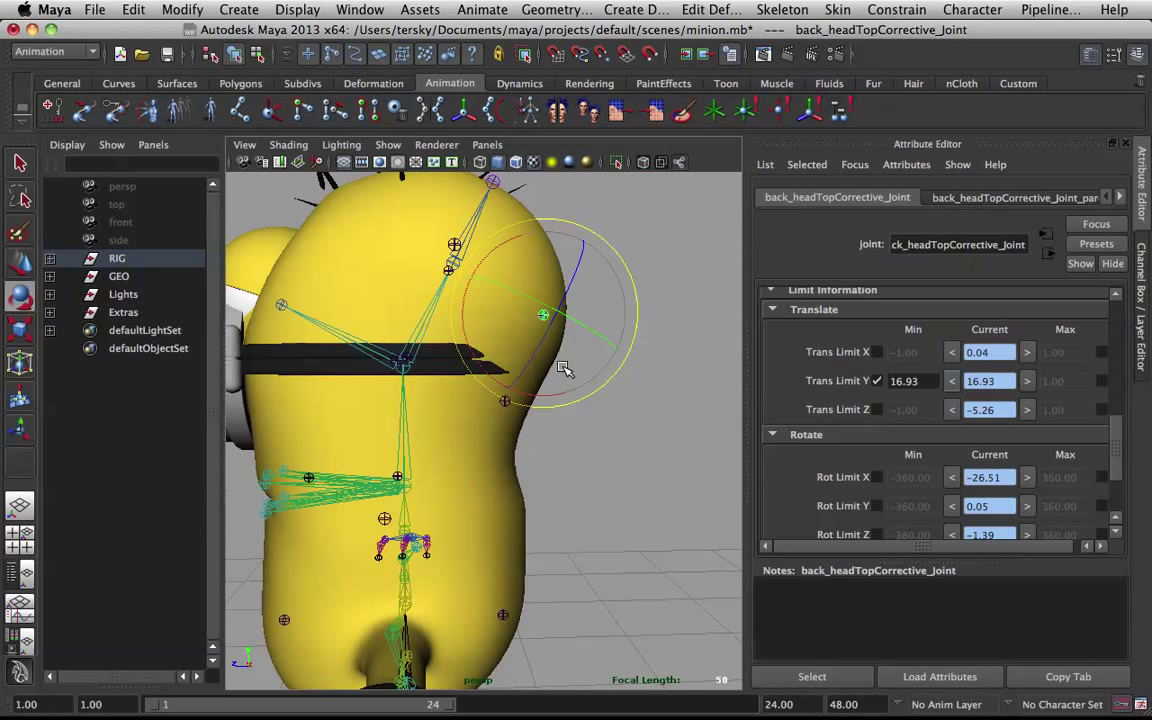
mouse_move(812, 410)
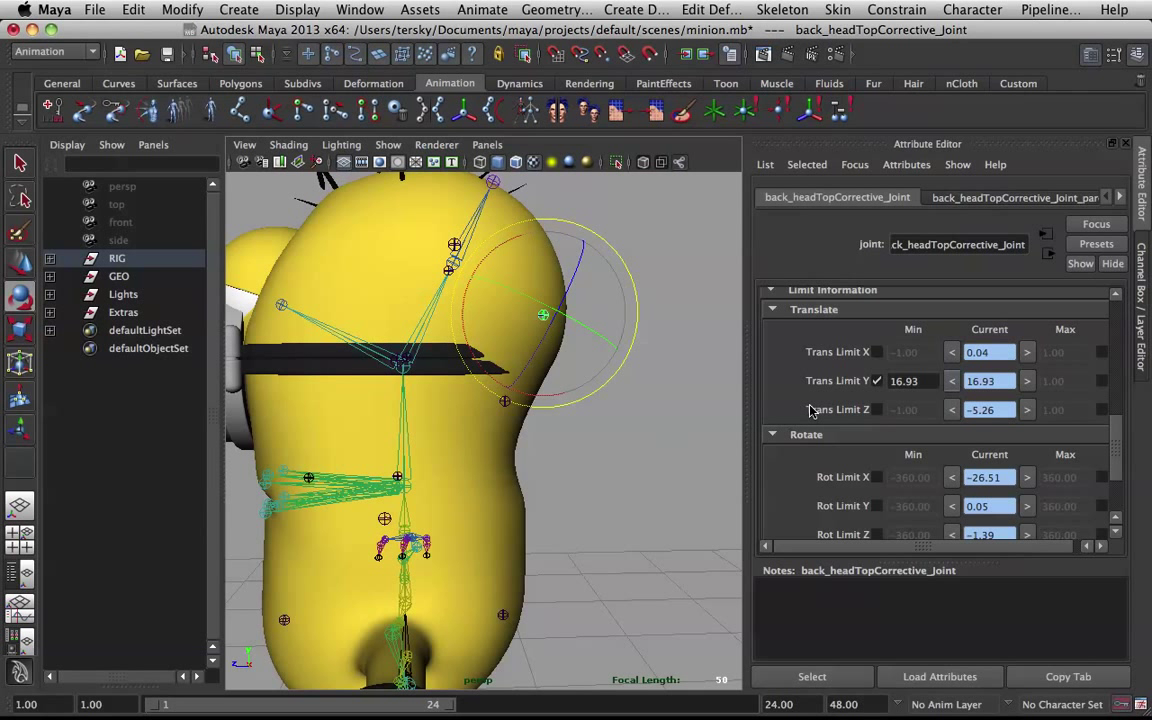
scroll("down", 3)
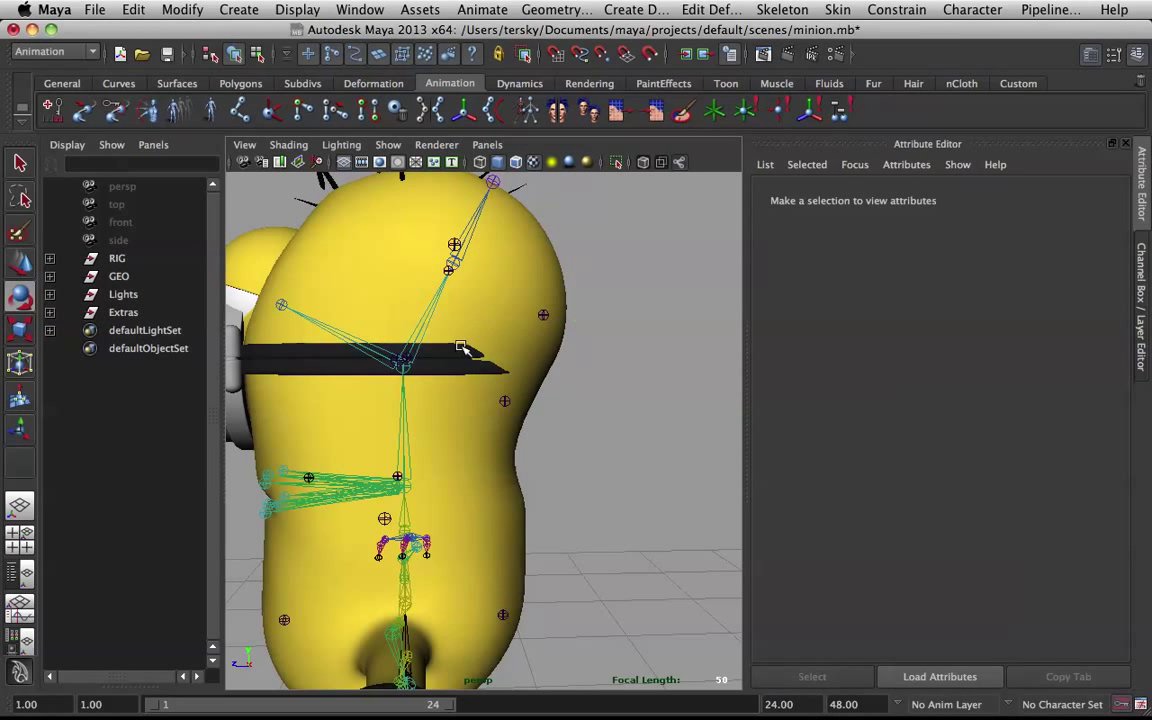
Reset head2_joint's Rotate Z to 0 and reselect it for testing
left_click(456, 344)
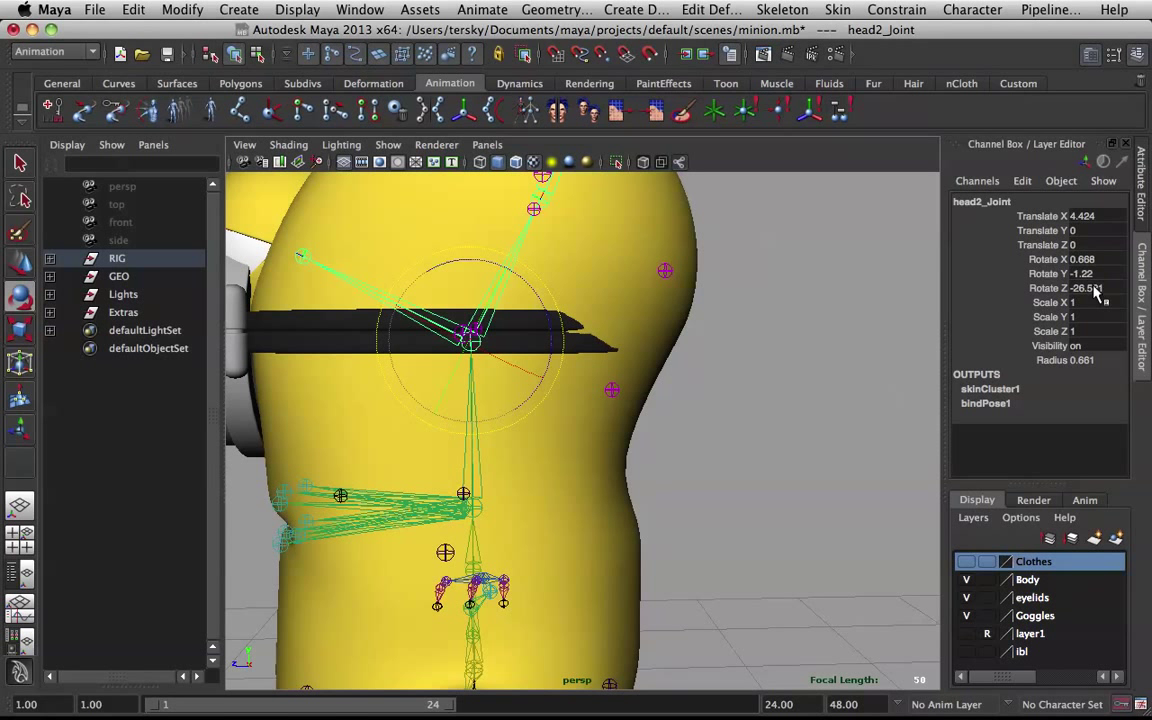
left_click(1090, 288)
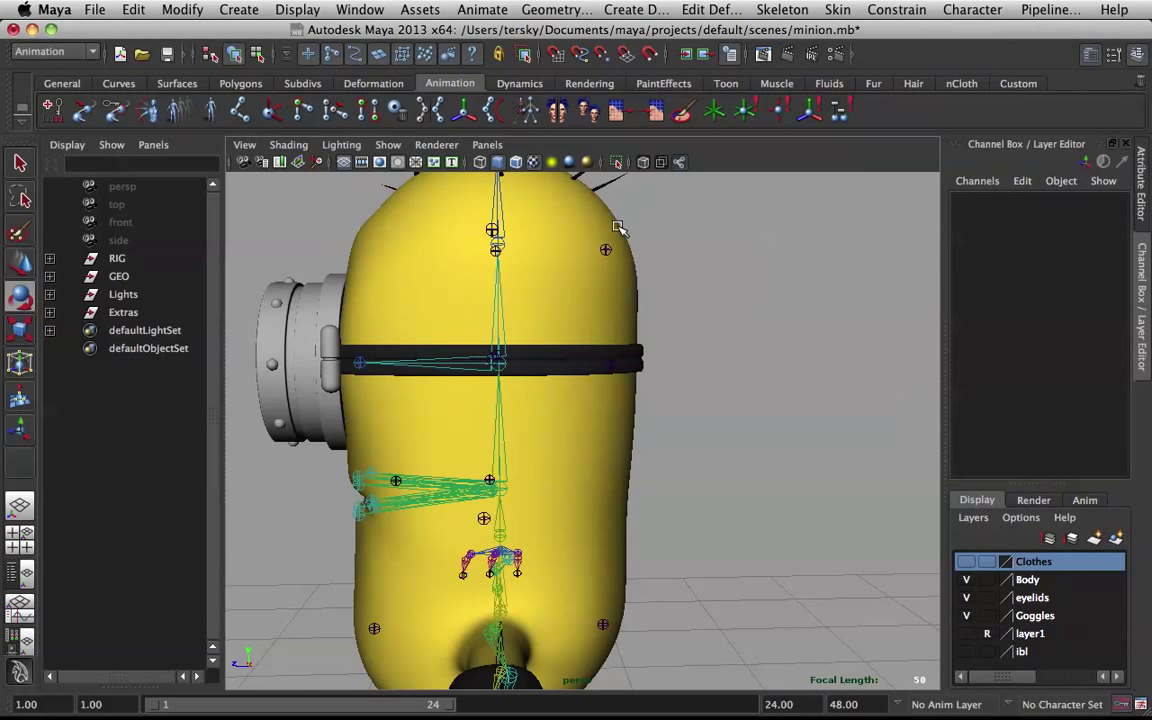
left_click(498, 362)
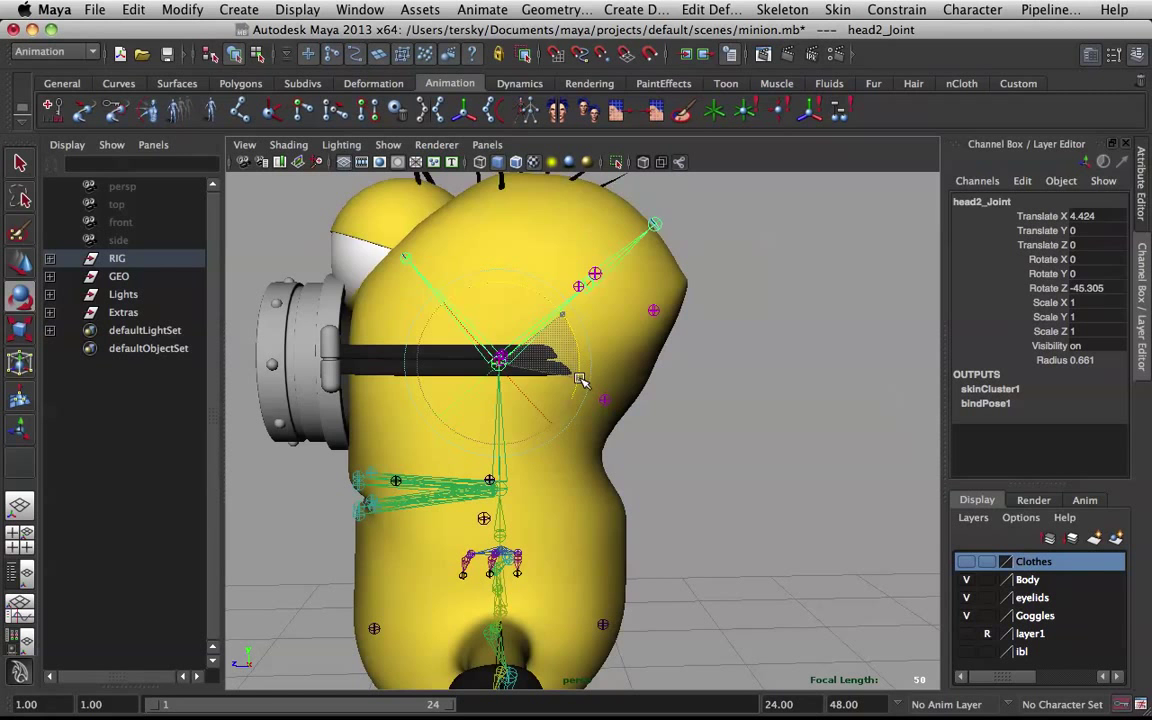
Swing head2_joint through wide sideways tilts to test the top corrective limit
left_click_drag(594, 276, 588, 436)
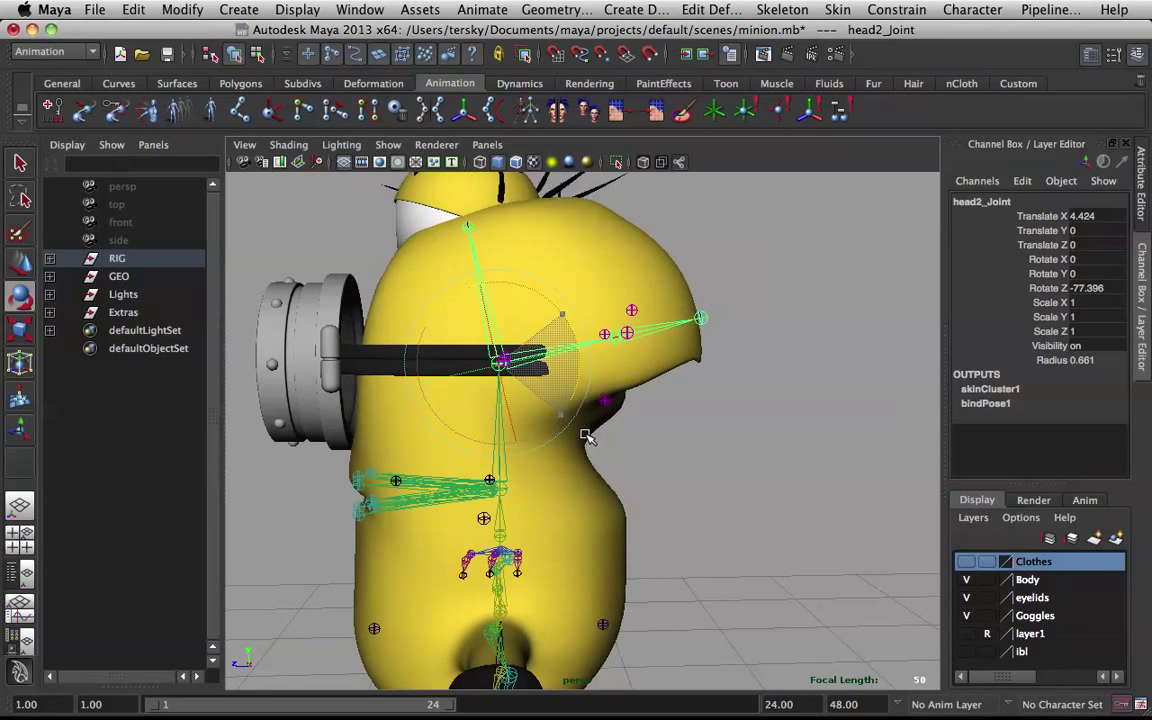
left_click_drag(588, 436, 576, 356)
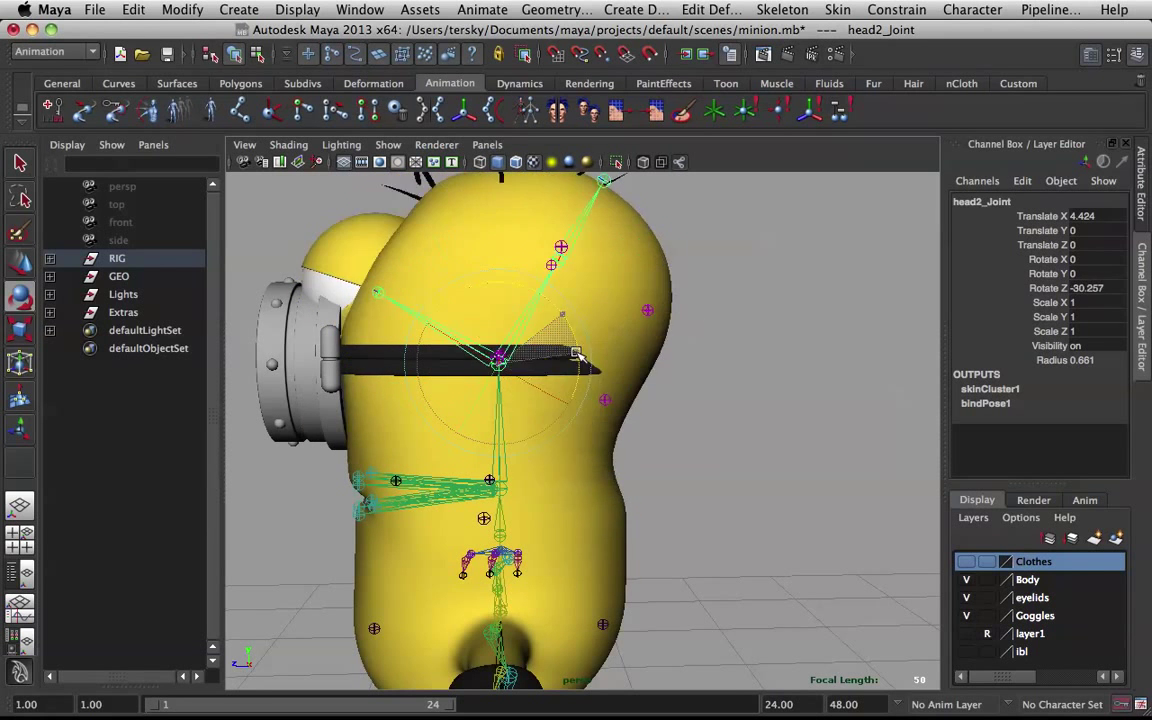
left_click_drag(576, 352, 620, 404)
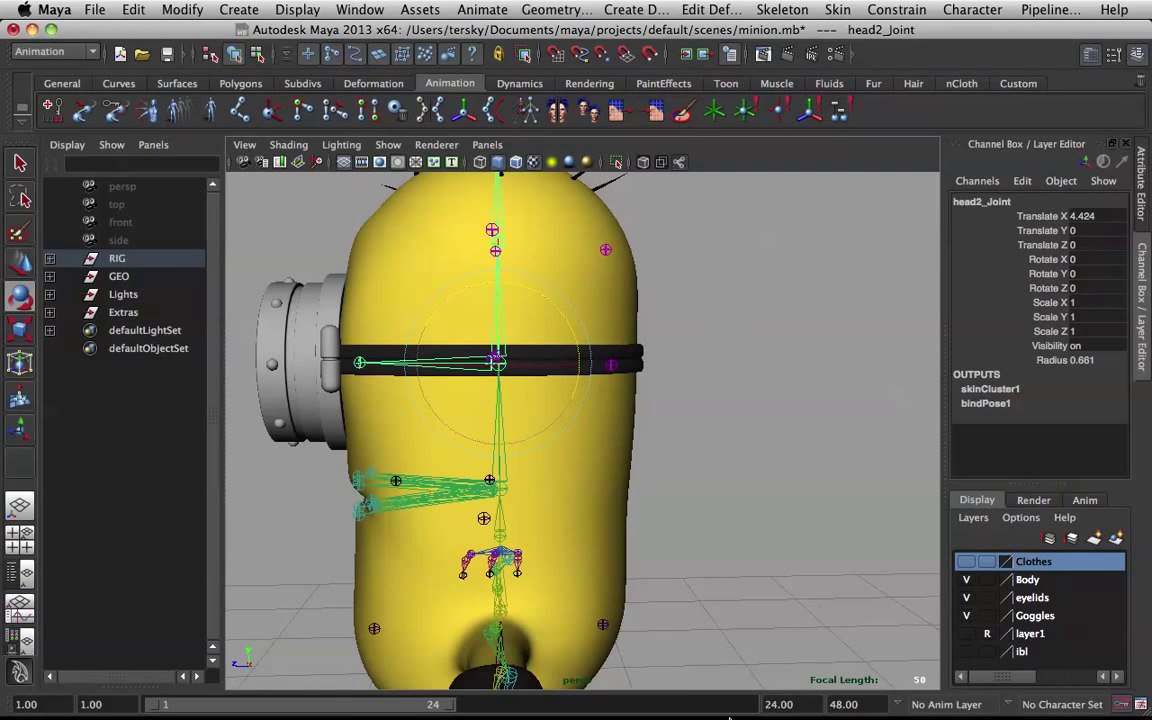
mouse_move(724, 680)
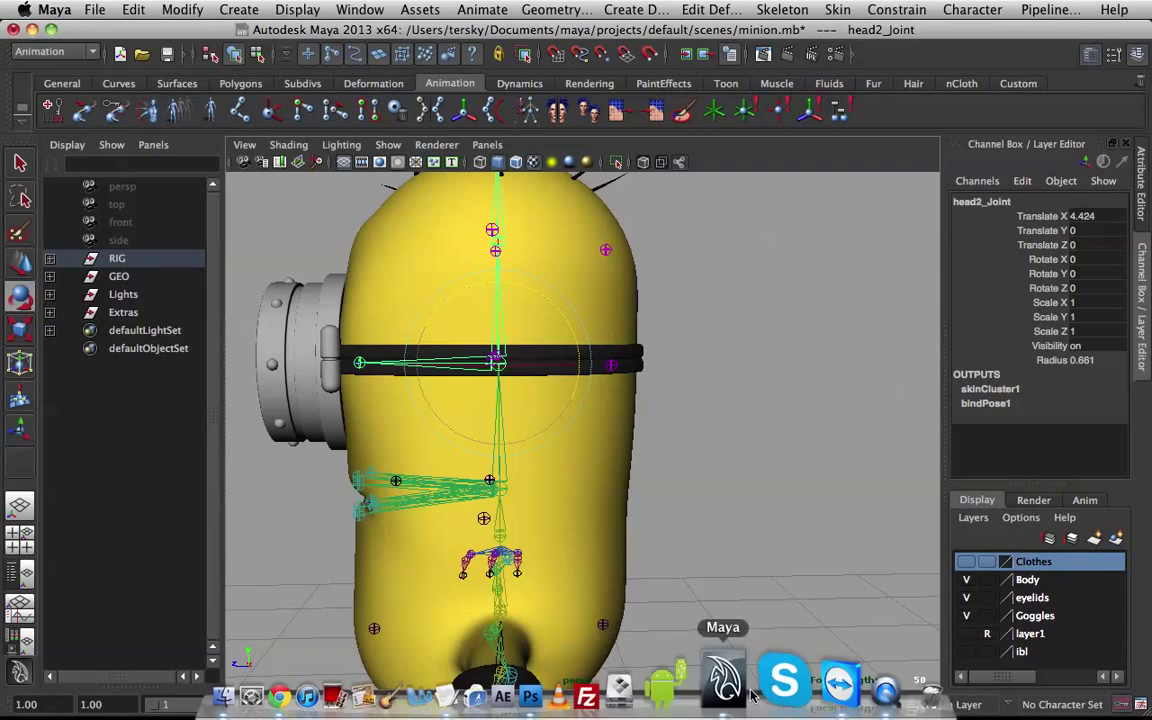